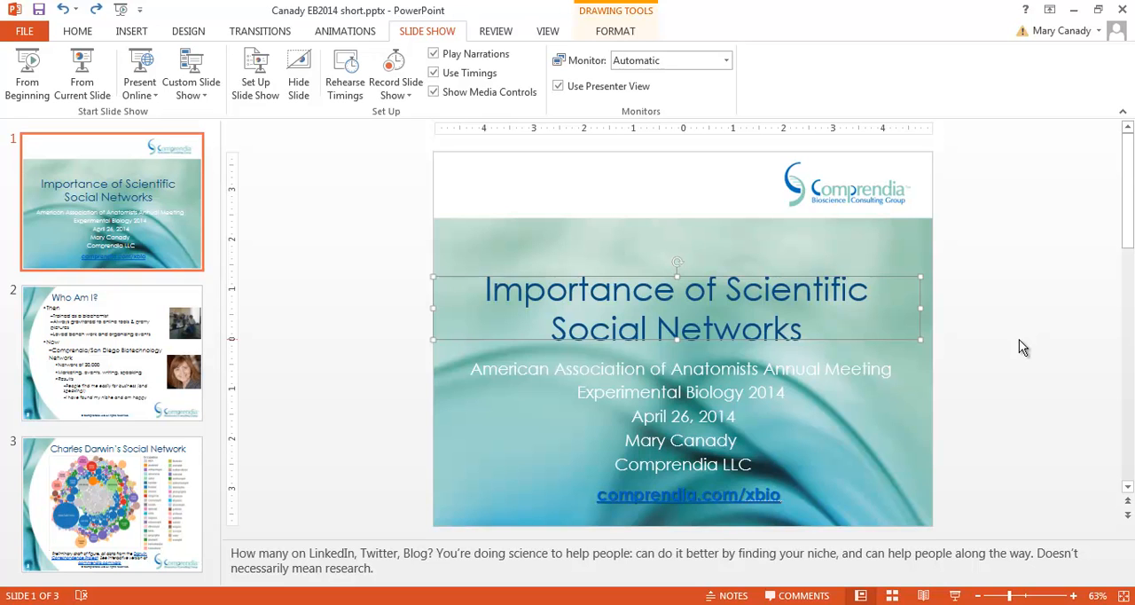
mouse_move(909, 263)
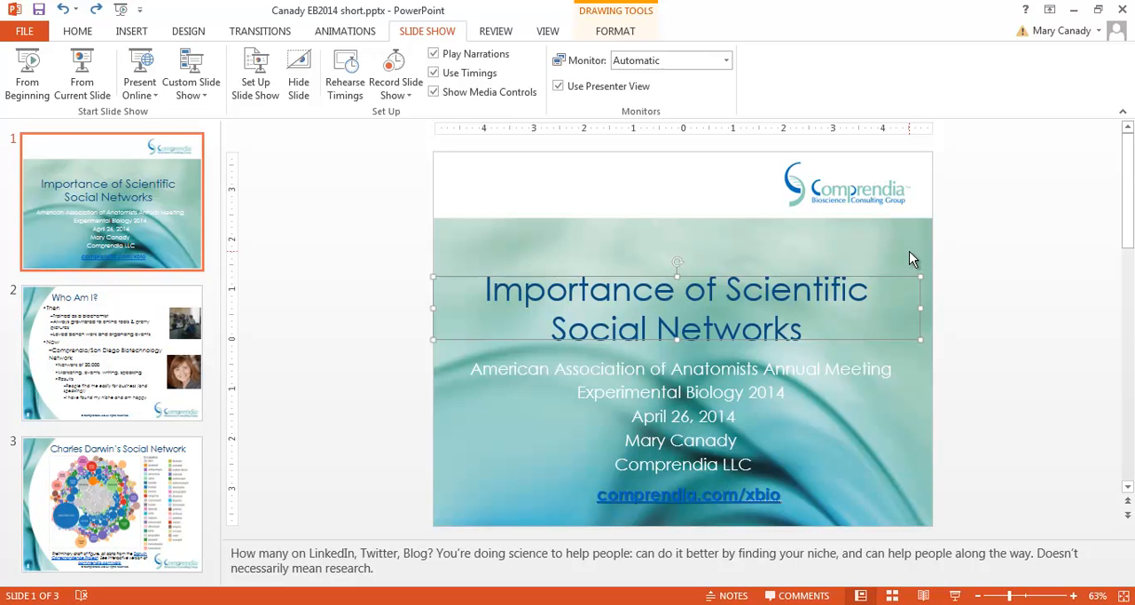
mouse_move(897, 248)
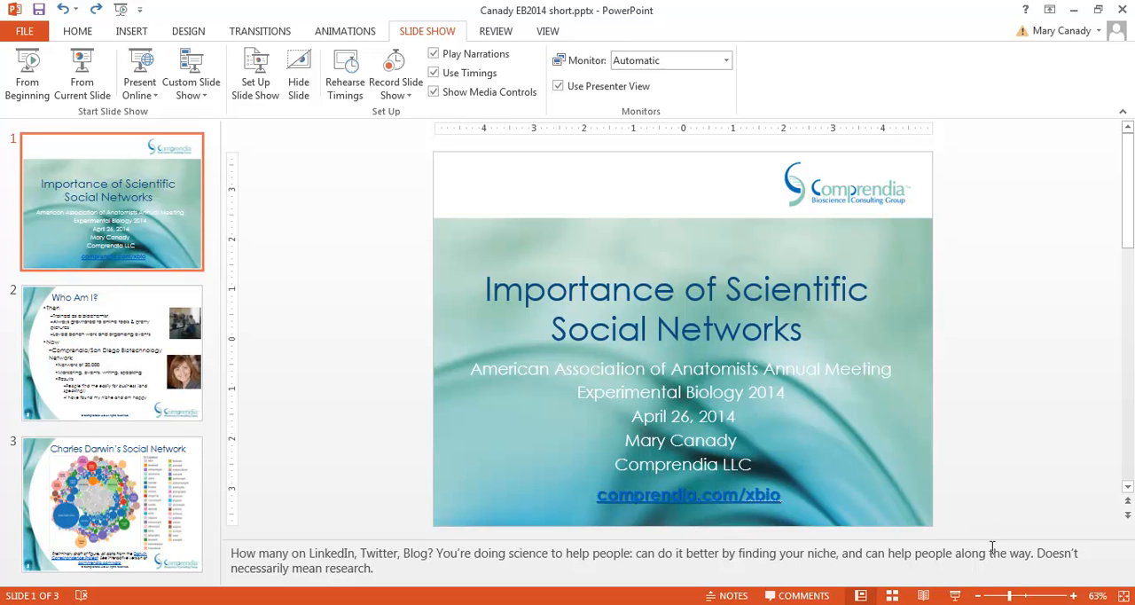
mouse_move(997, 502)
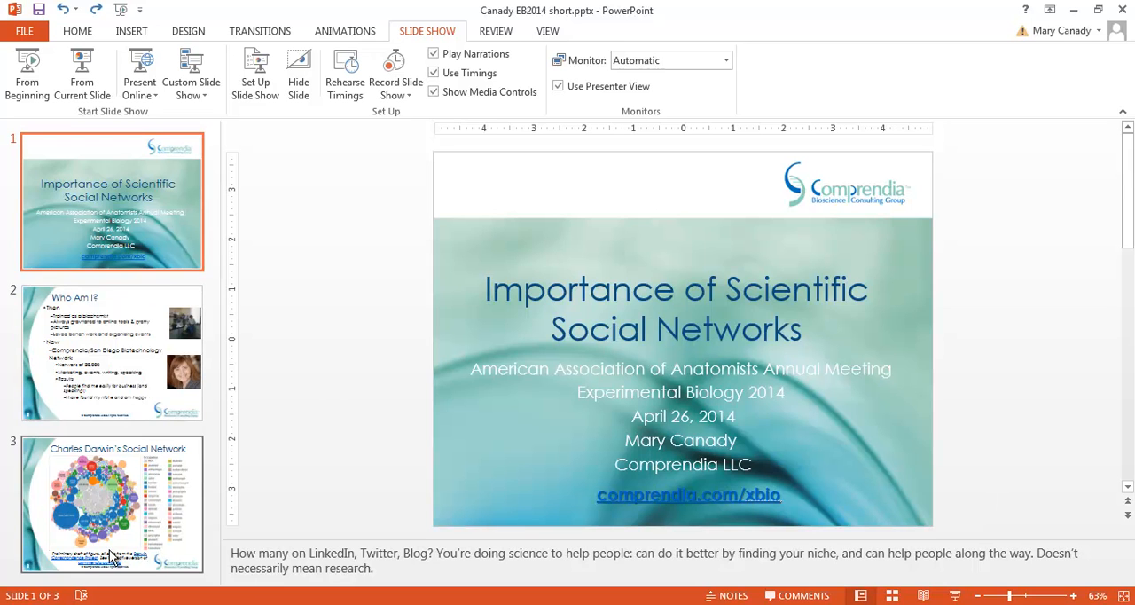
mouse_move(972, 522)
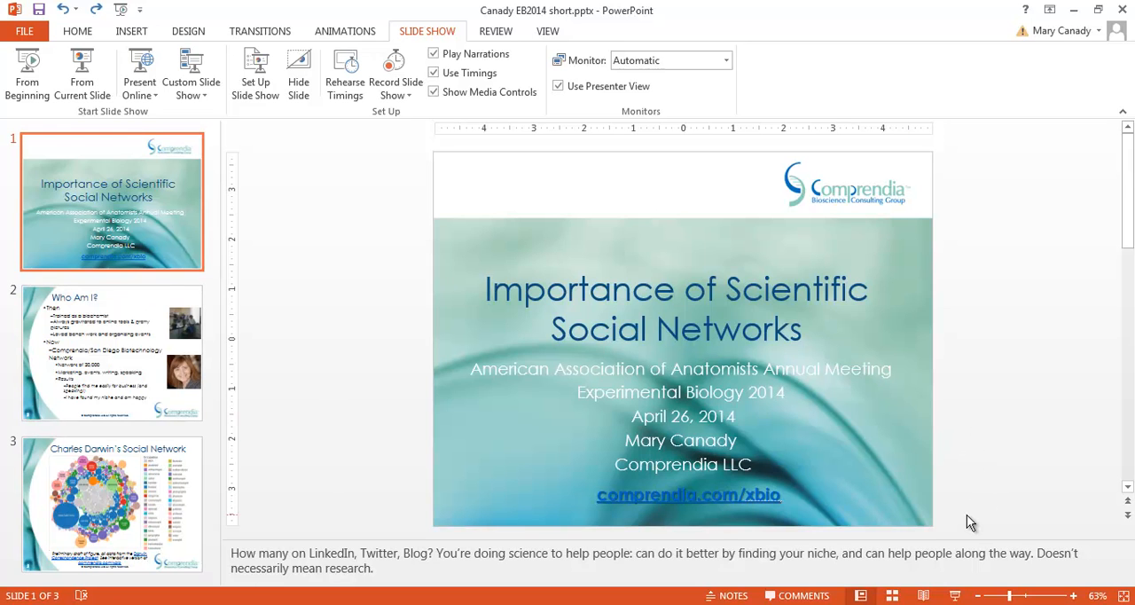
mouse_move(975, 510)
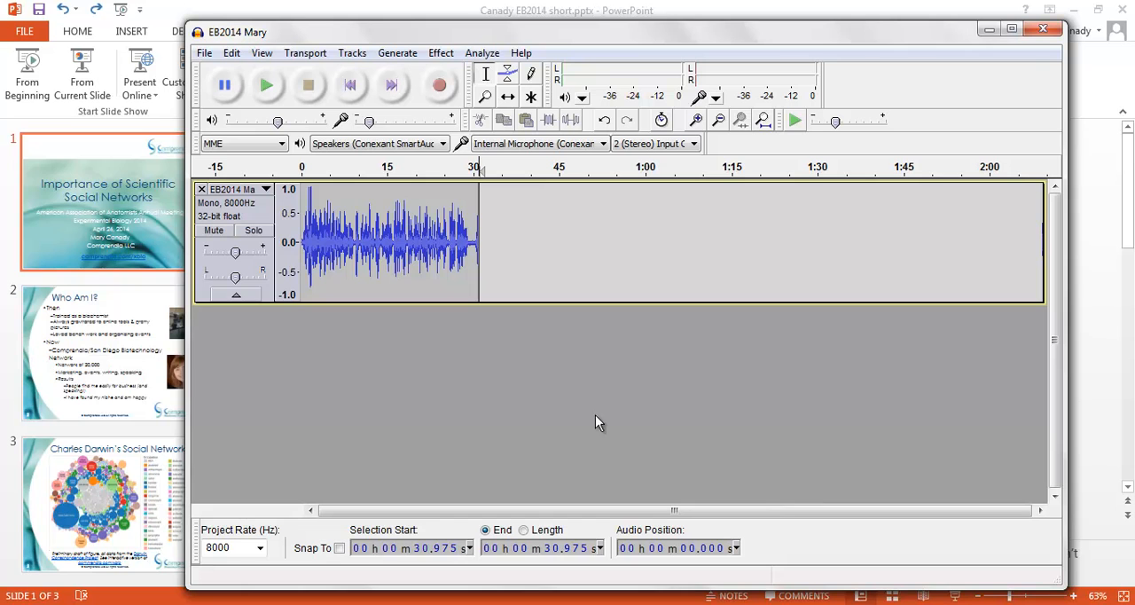
mouse_move(584, 420)
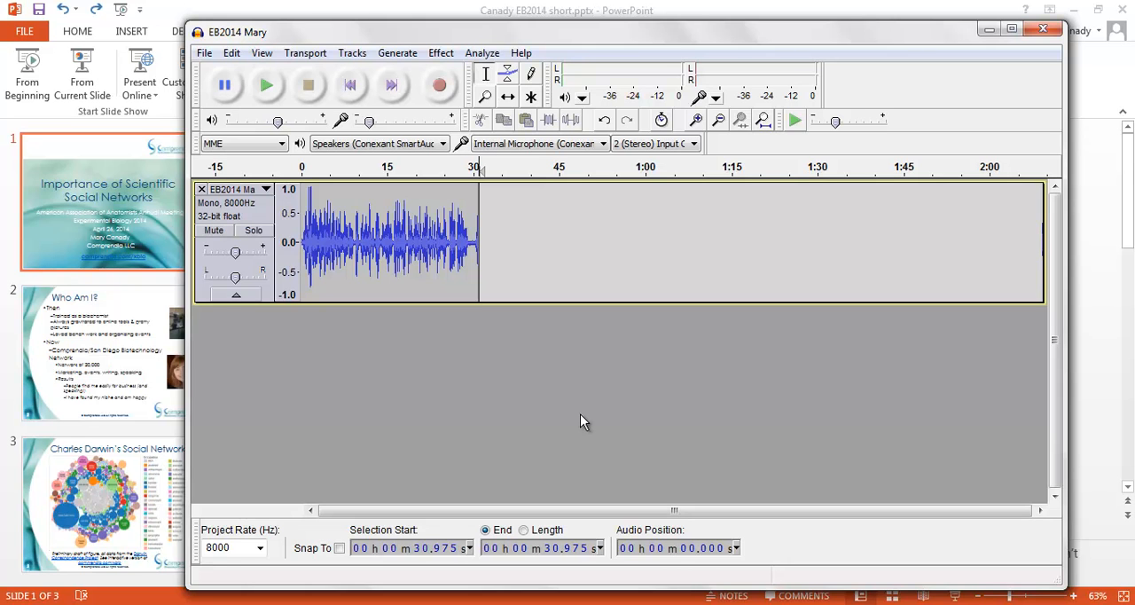
mouse_move(494, 221)
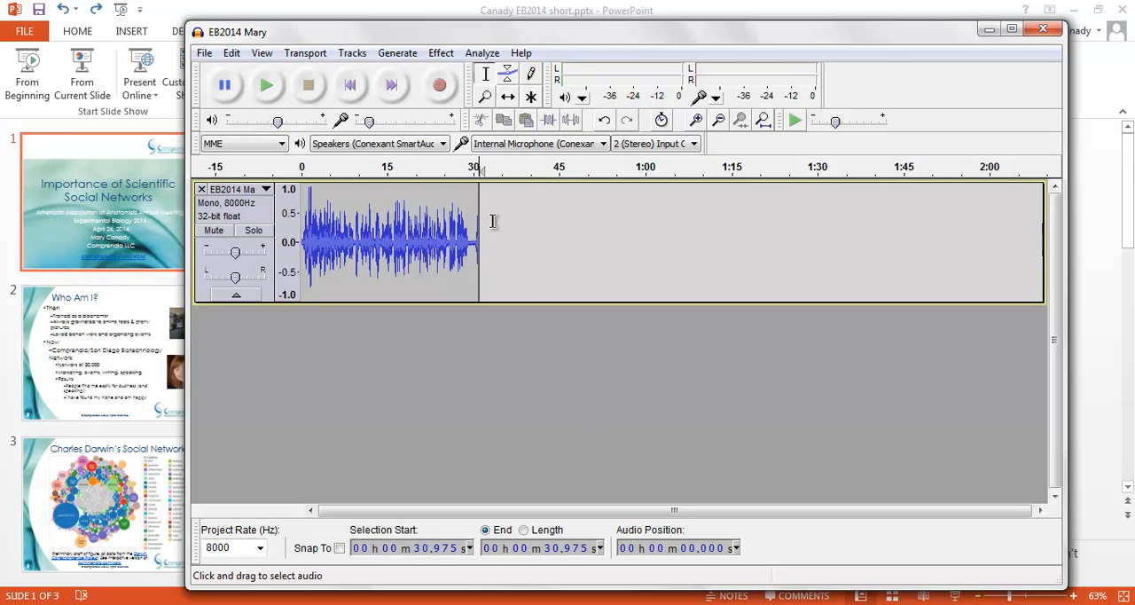
mouse_move(414, 224)
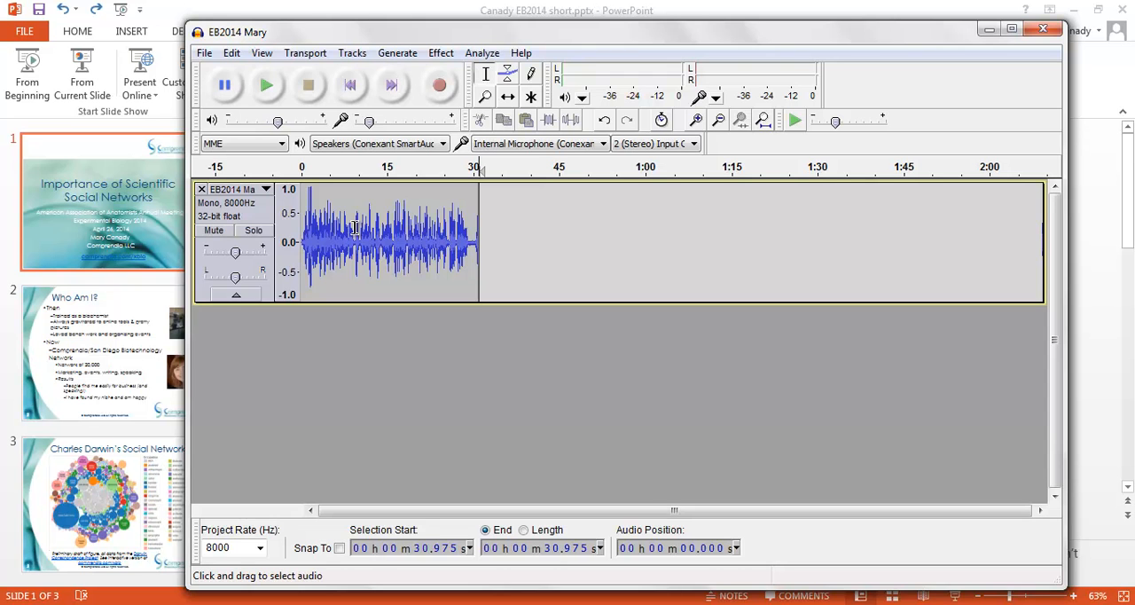
mouse_move(642, 78)
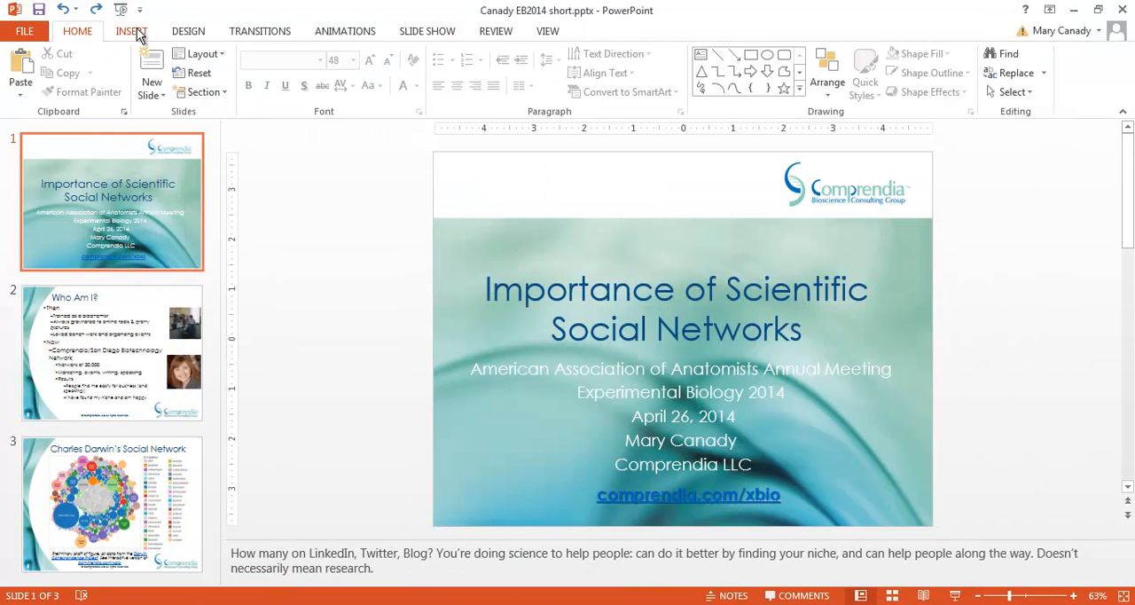
Insert EB2014 Mary short.mp3 from the PC as audio on the title slide
click(131, 30)
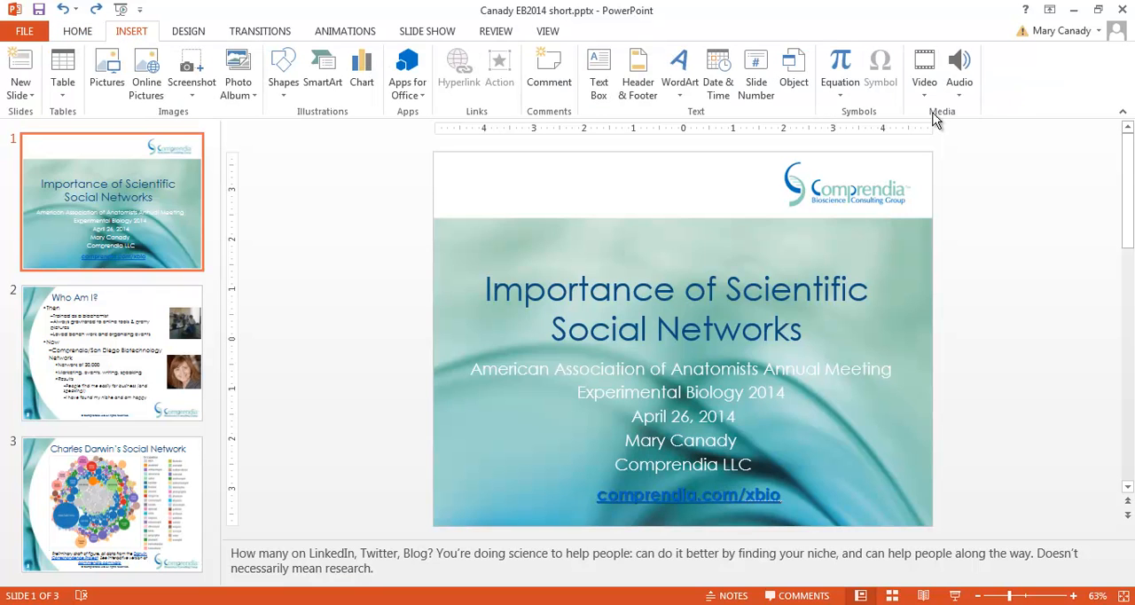
click(959, 71)
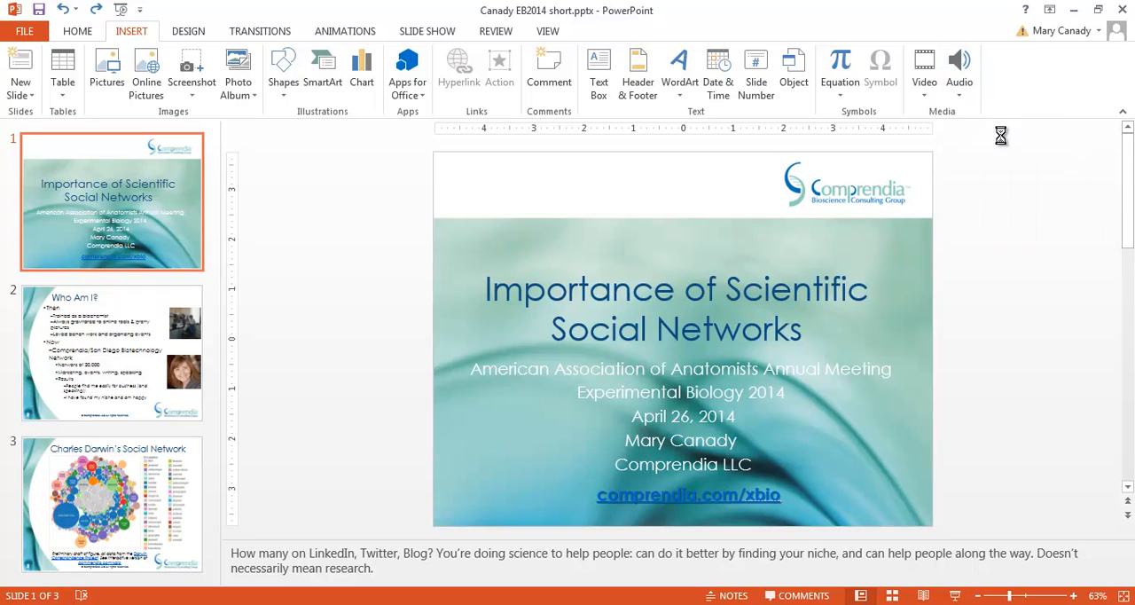
click(958, 71)
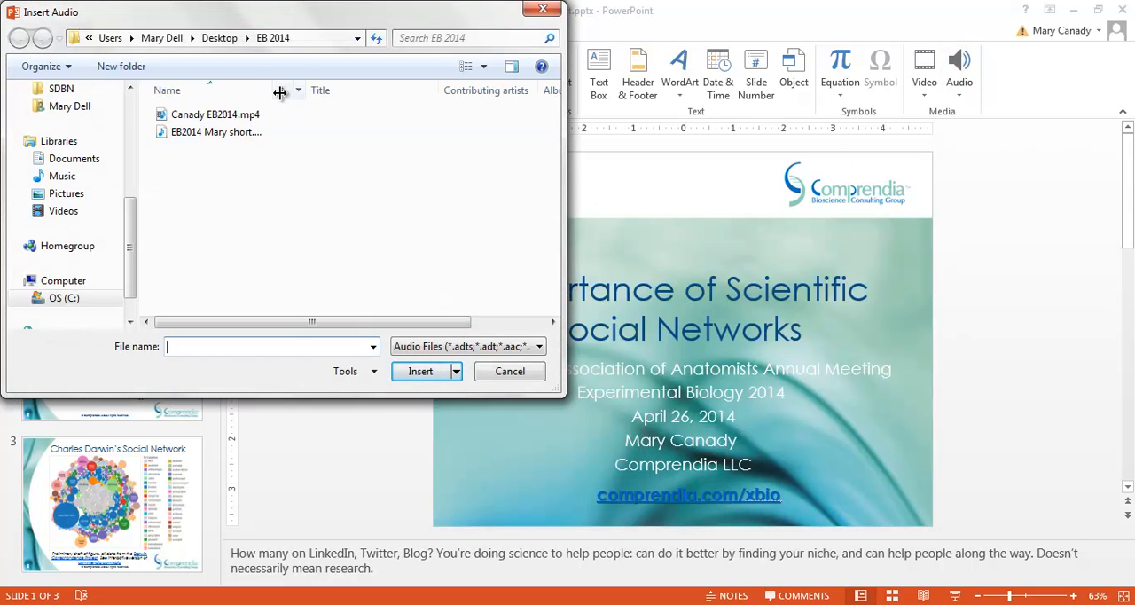
click(222, 131)
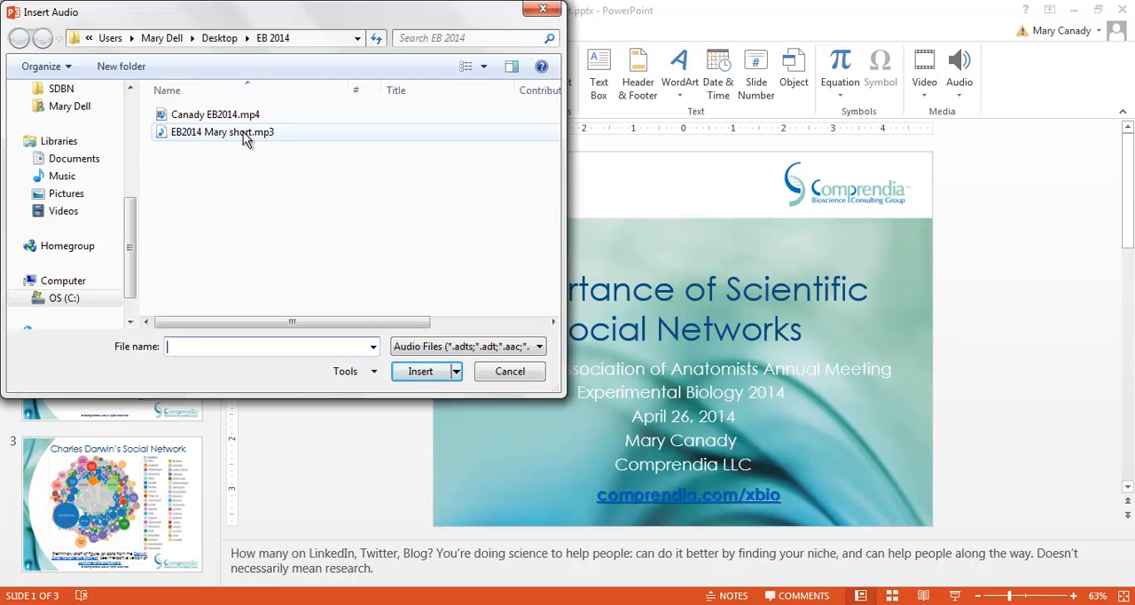
click(221, 131)
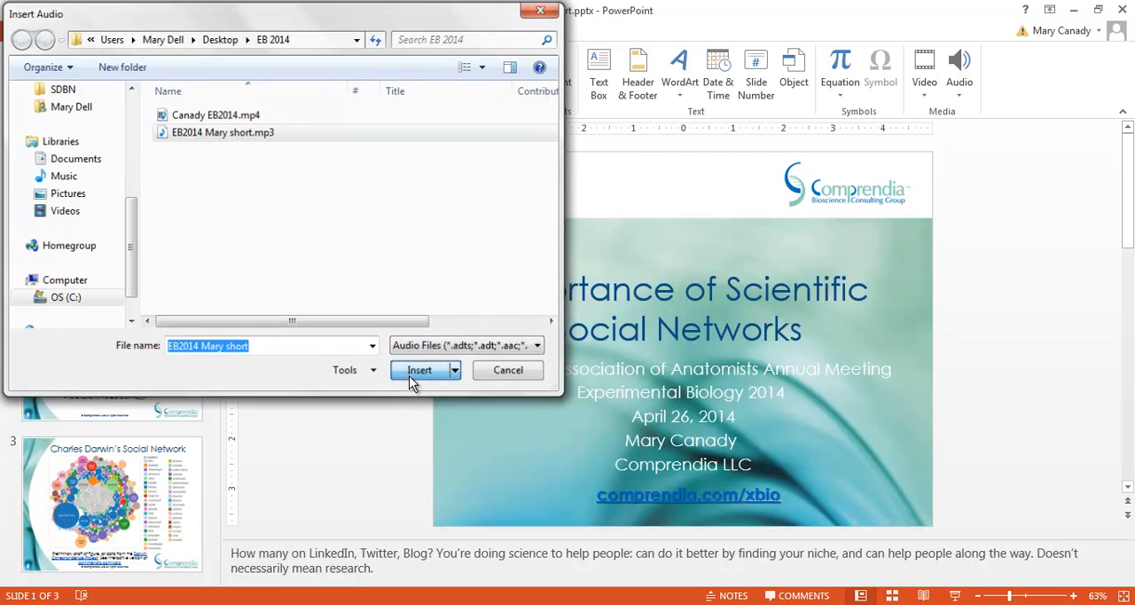
click(419, 370)
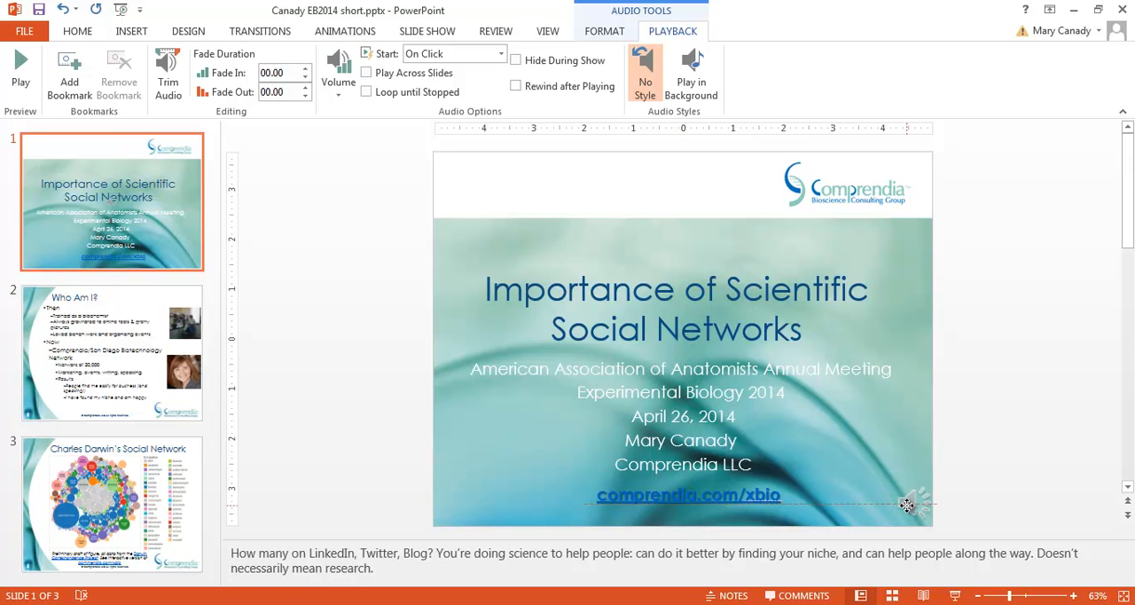
click(908, 506)
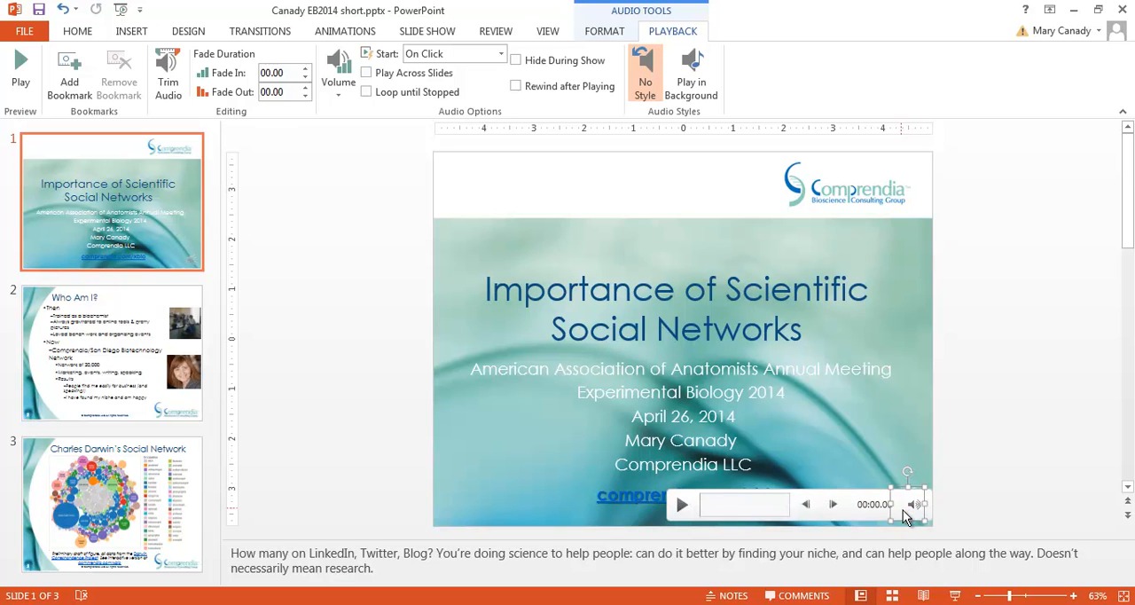
mouse_move(905, 506)
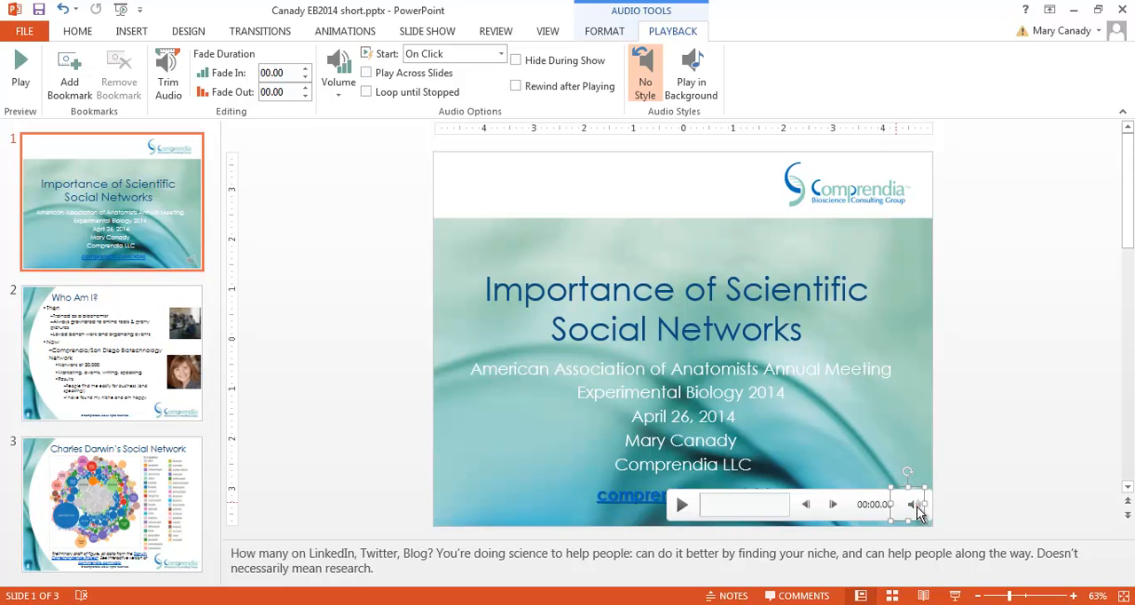
click(912, 505)
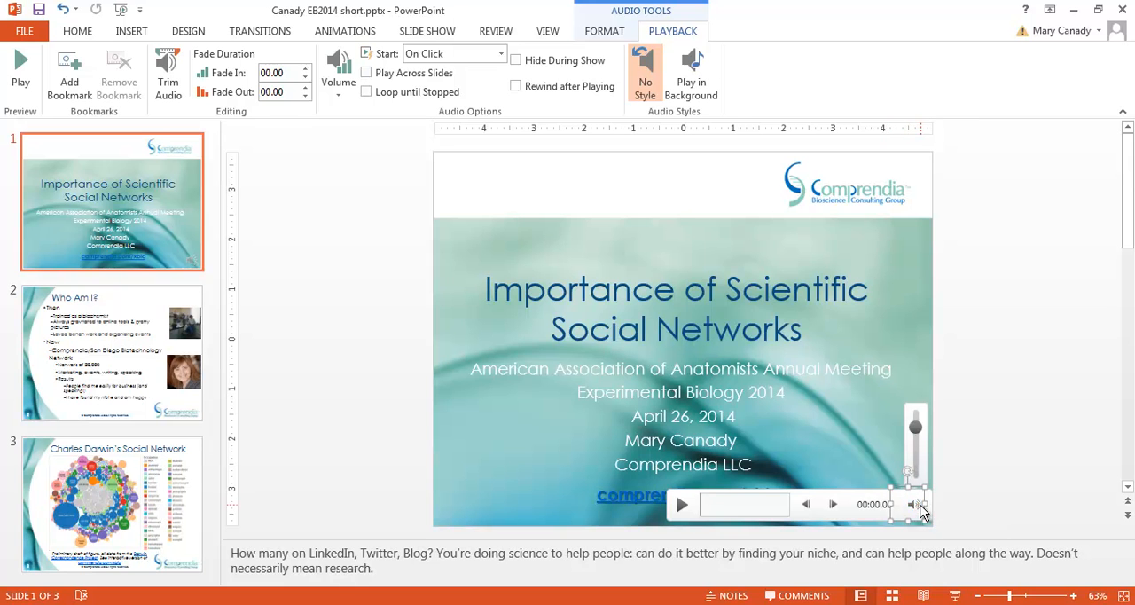
mouse_move(912, 505)
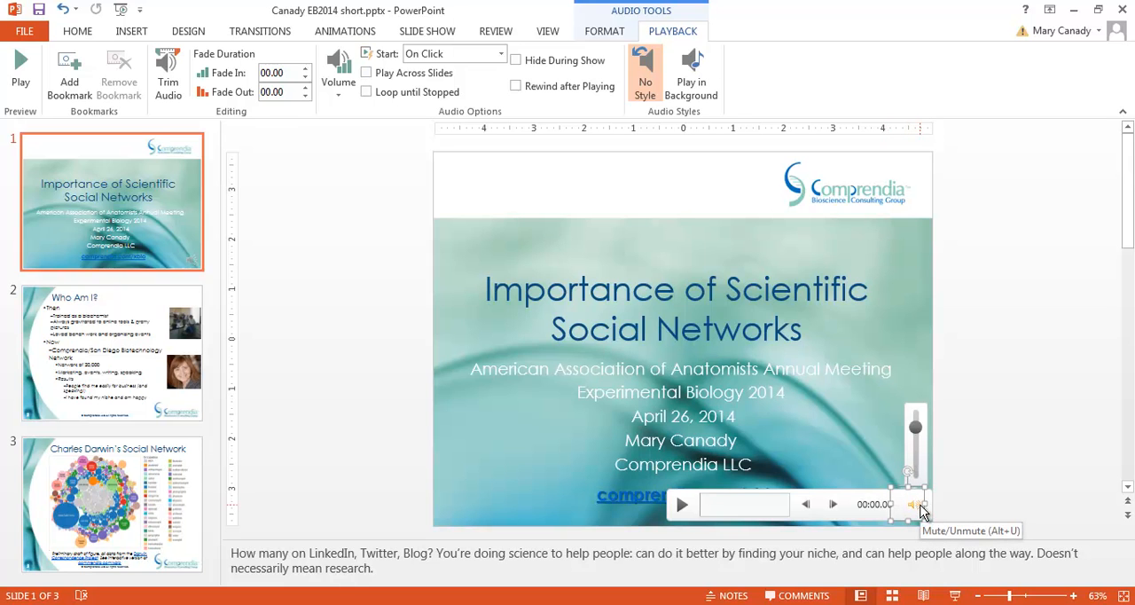
mouse_move(909, 487)
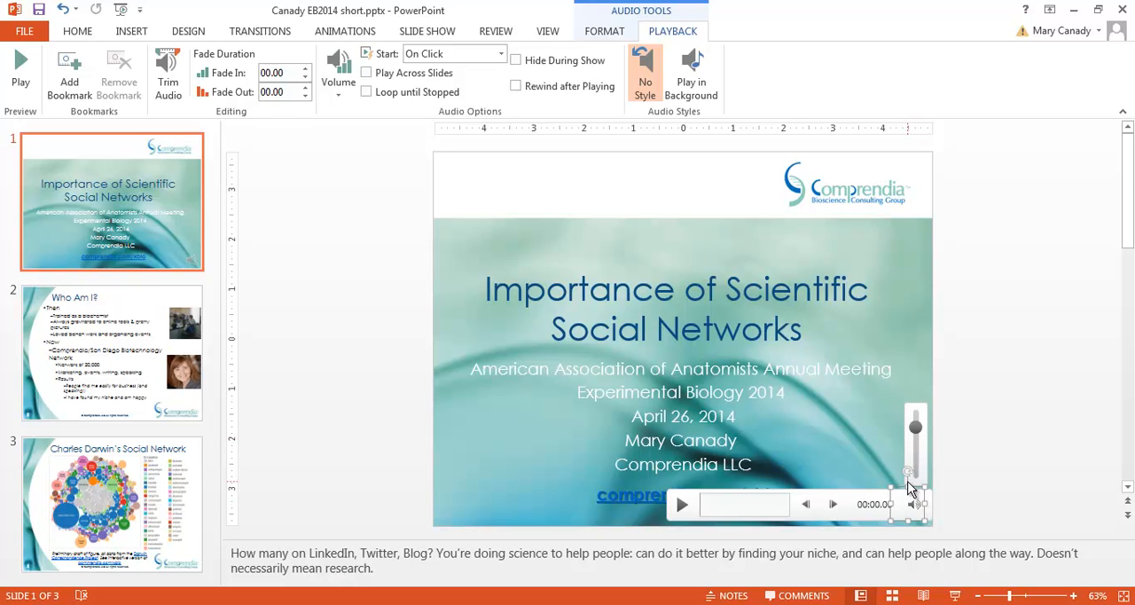
mouse_move(915, 431)
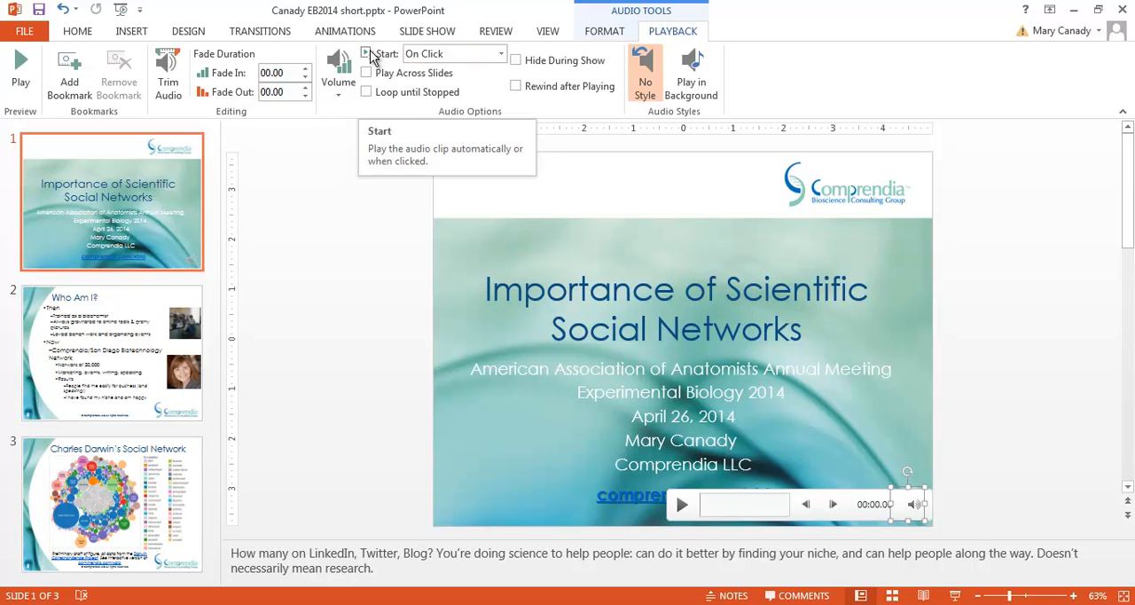
Set the narration clip's Start to Automatically and enable Play Across Slides
click(500, 53)
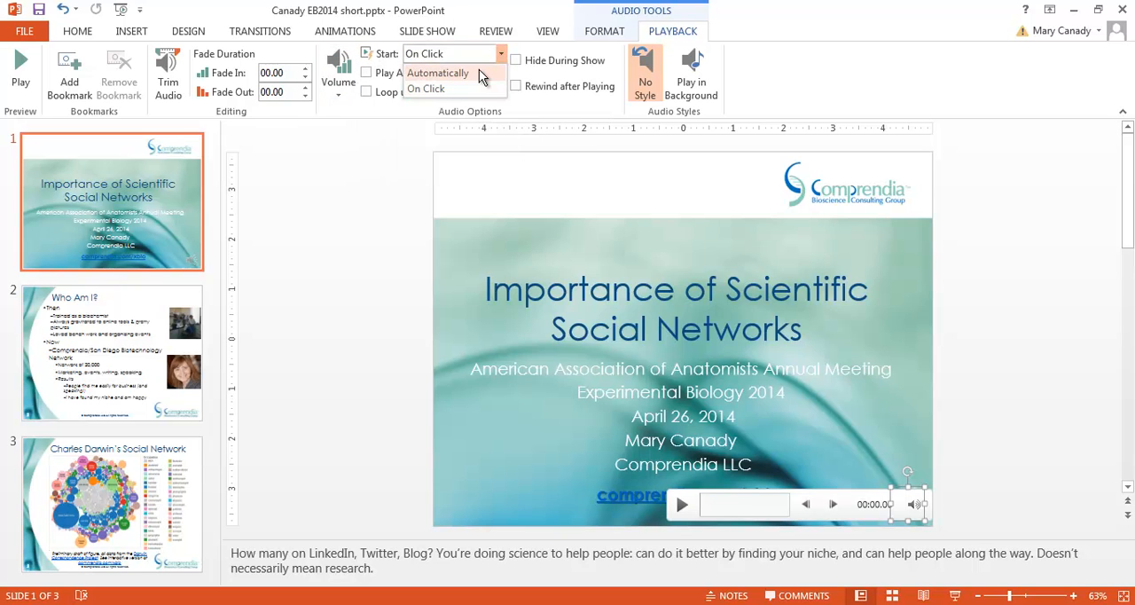
click(438, 72)
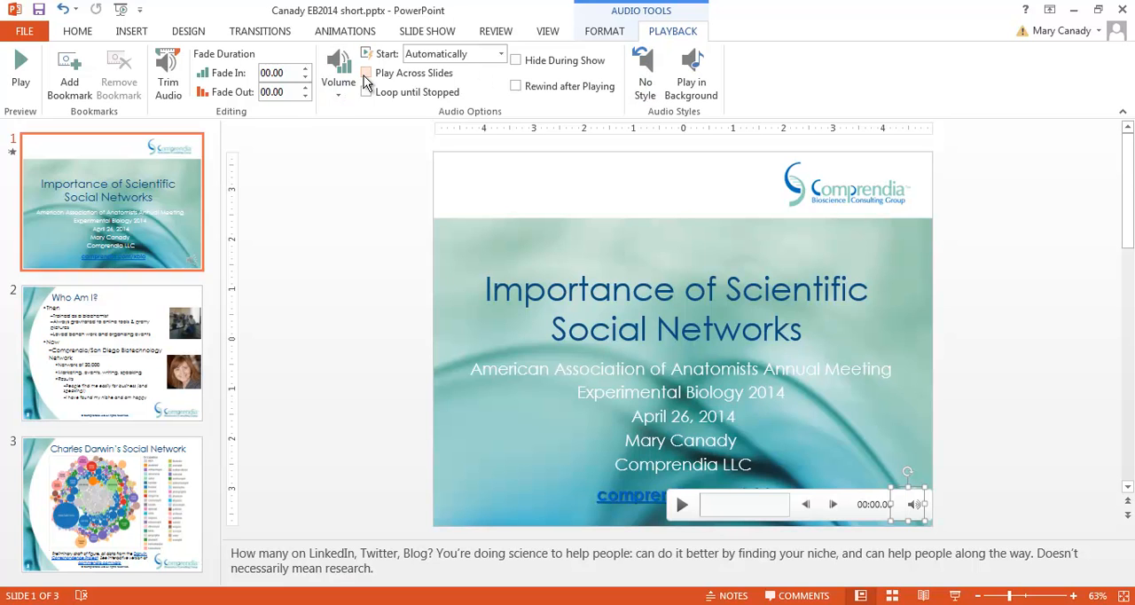
click(367, 73)
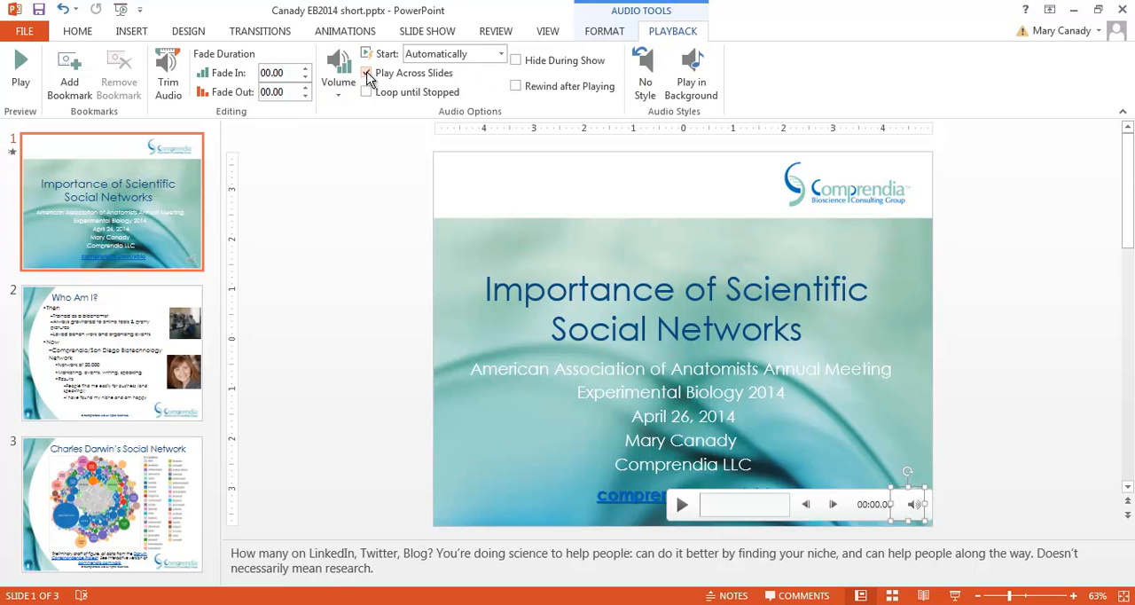
click(367, 73)
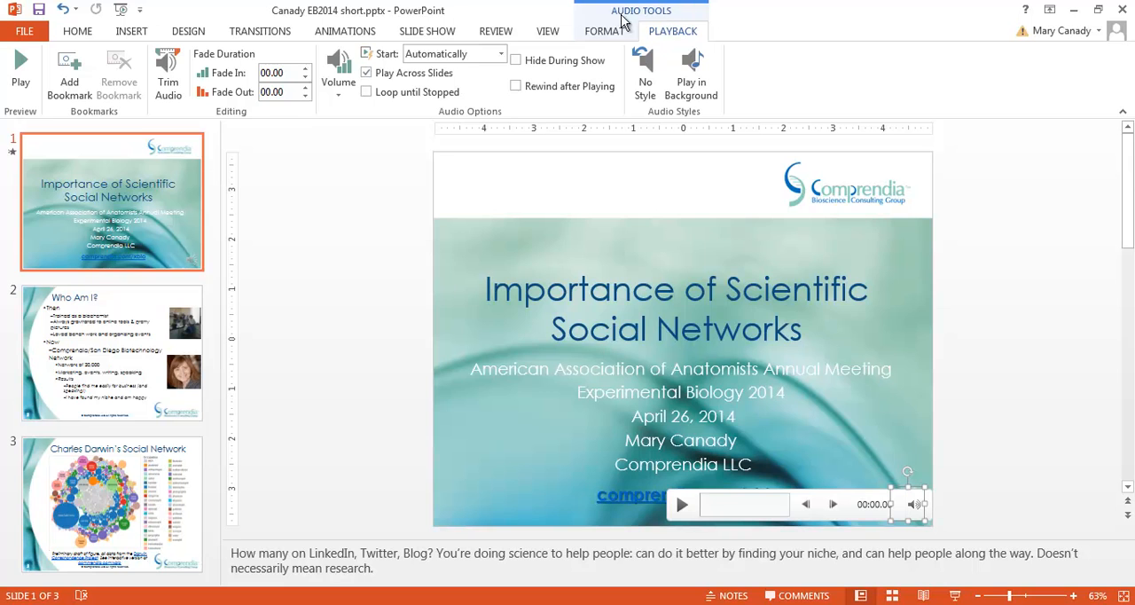
mouse_move(973, 357)
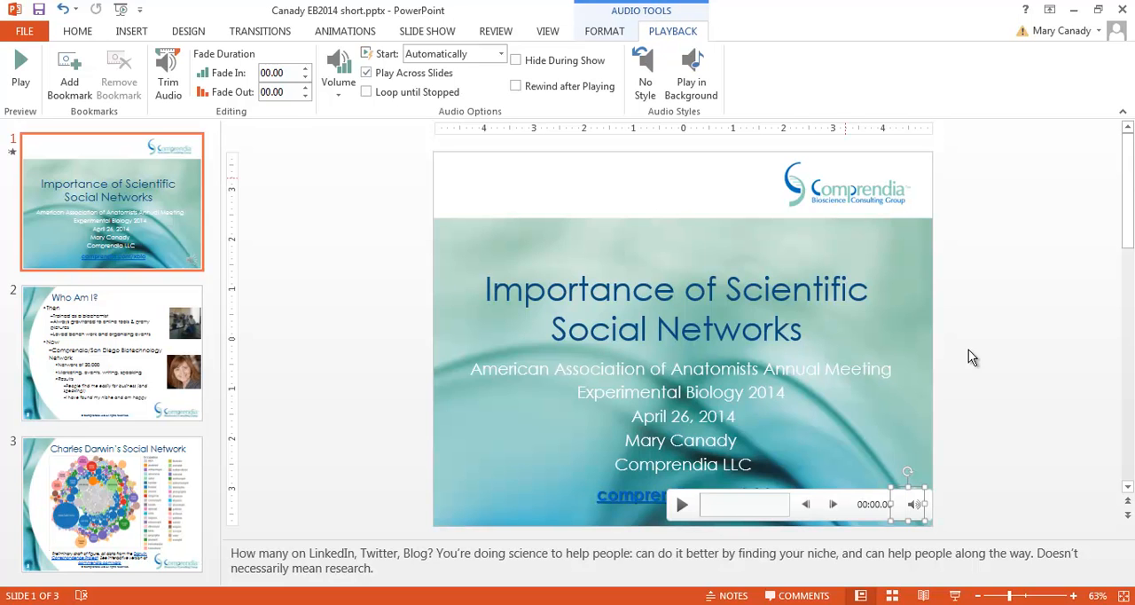
mouse_move(671, 15)
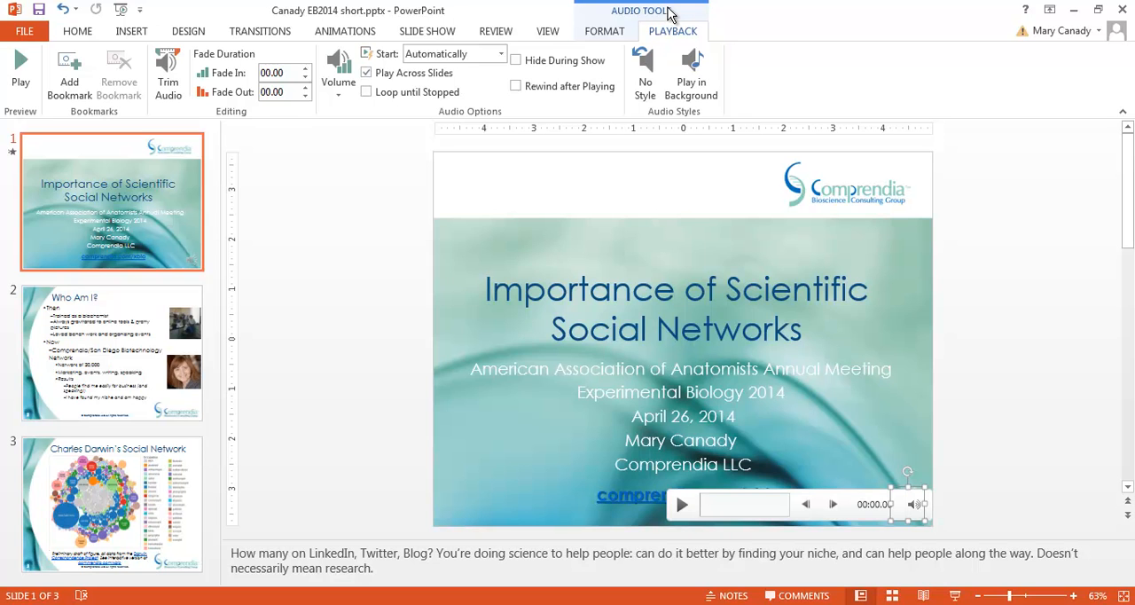
mouse_move(428, 31)
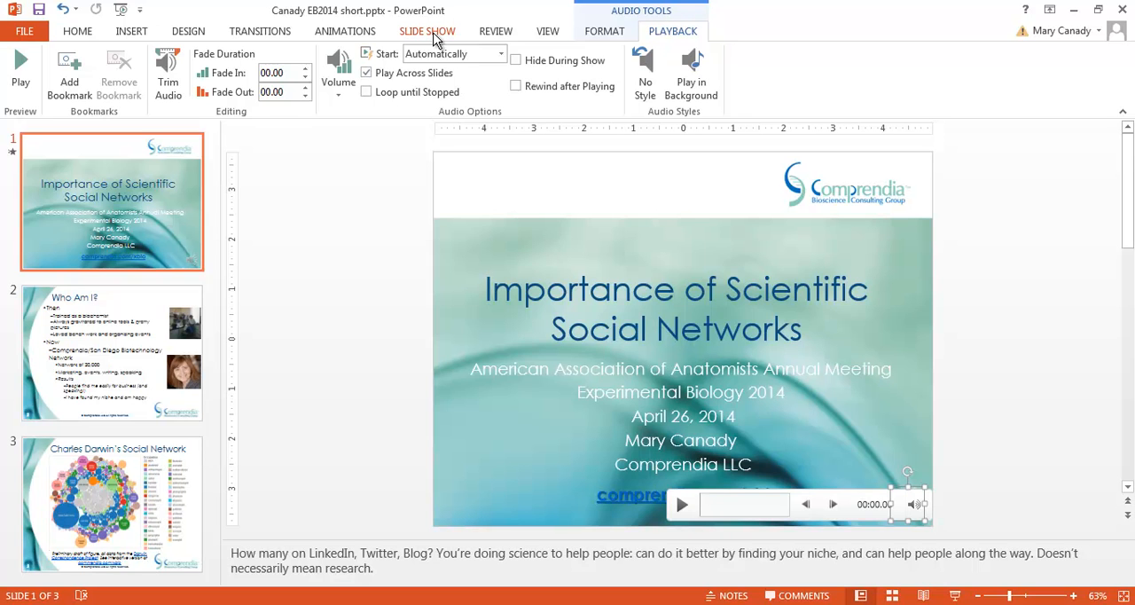
Switch to the Slide Show ribbon to reach Rehearse Timings
click(426, 30)
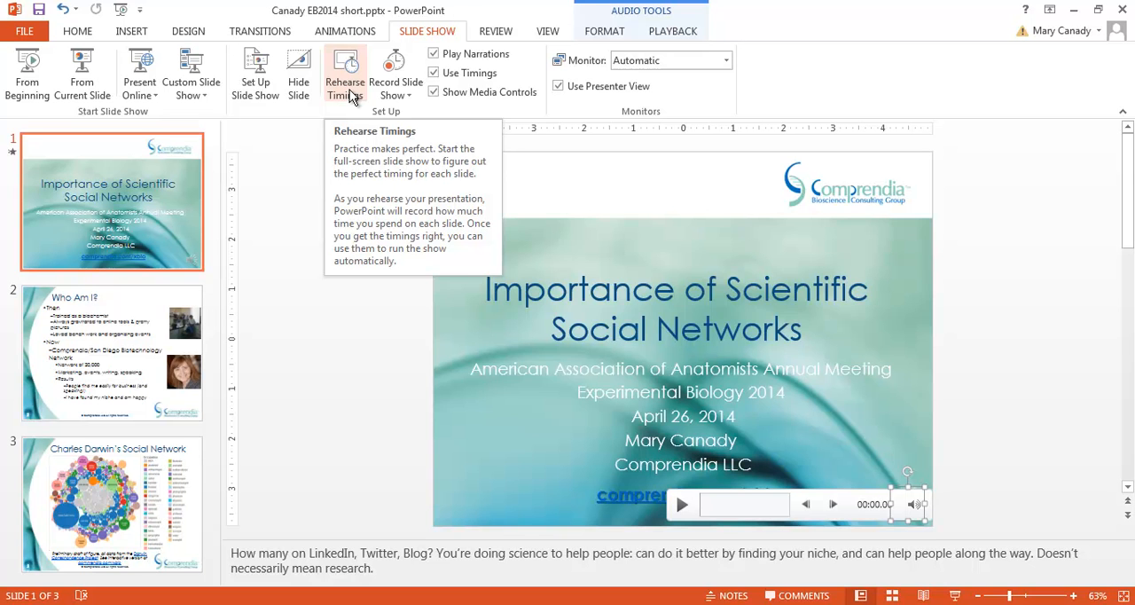
mouse_move(344, 82)
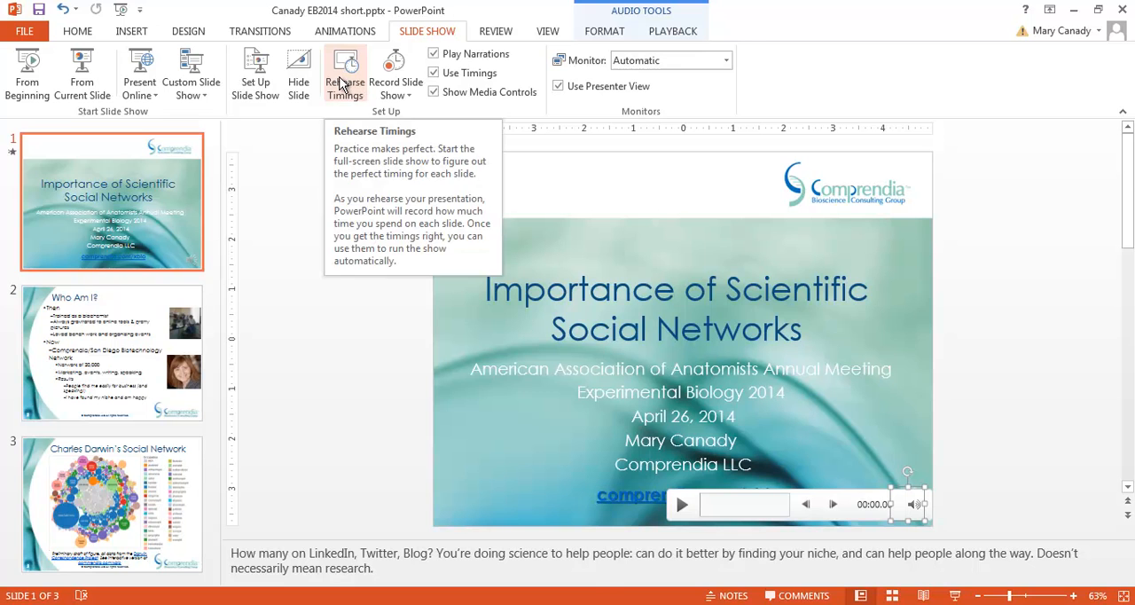
Rehearse timings through the title, Who Am I? and Darwin network slides, then end
click(344, 72)
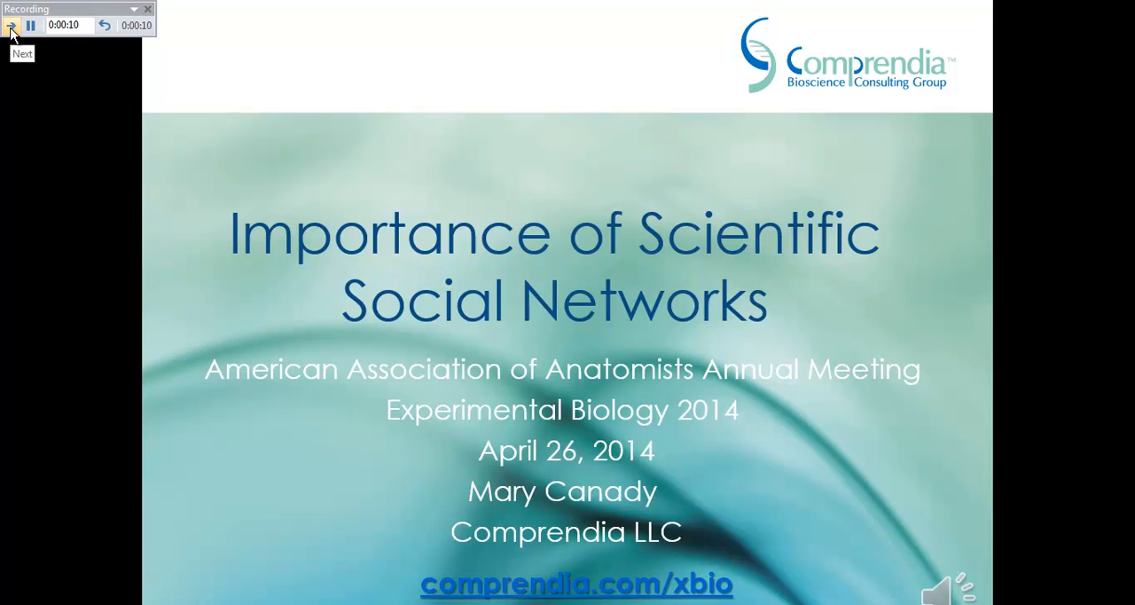
click(11, 25)
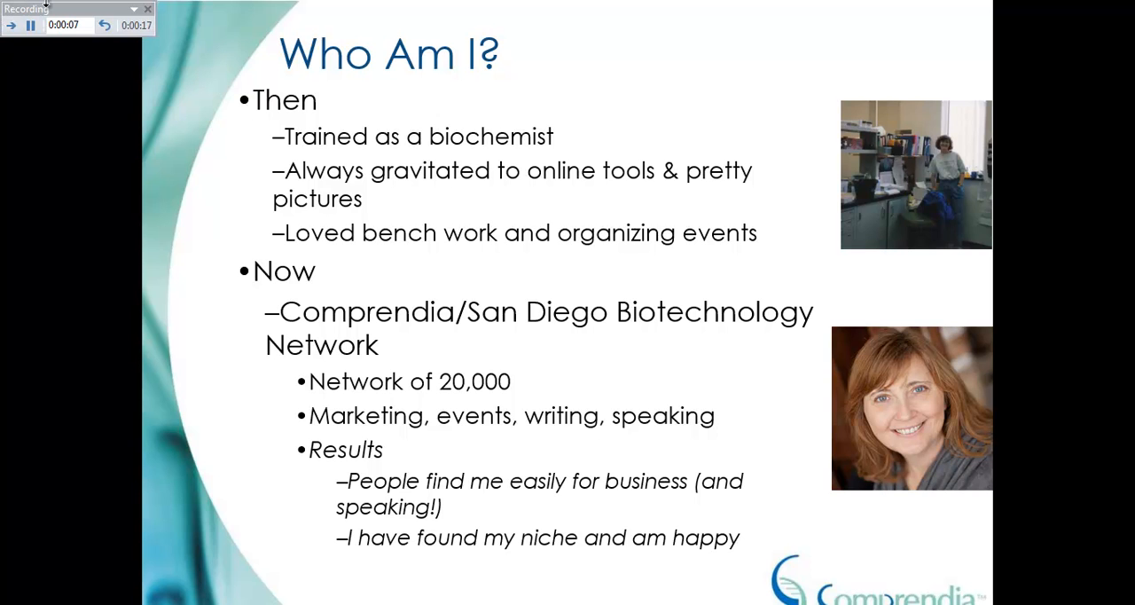
click(12, 25)
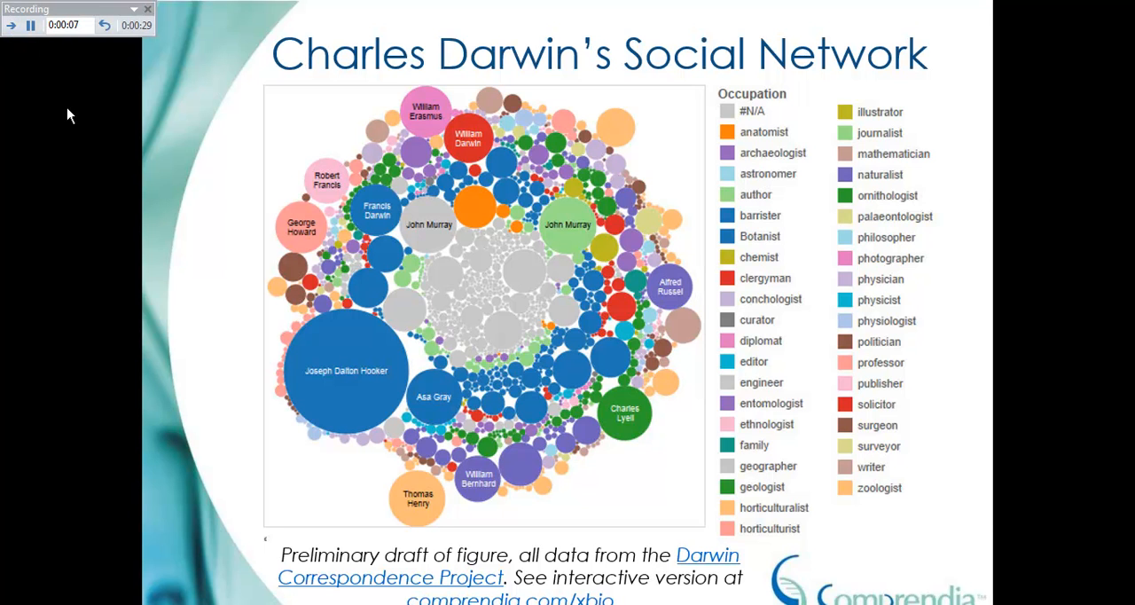
mouse_move(217, 28)
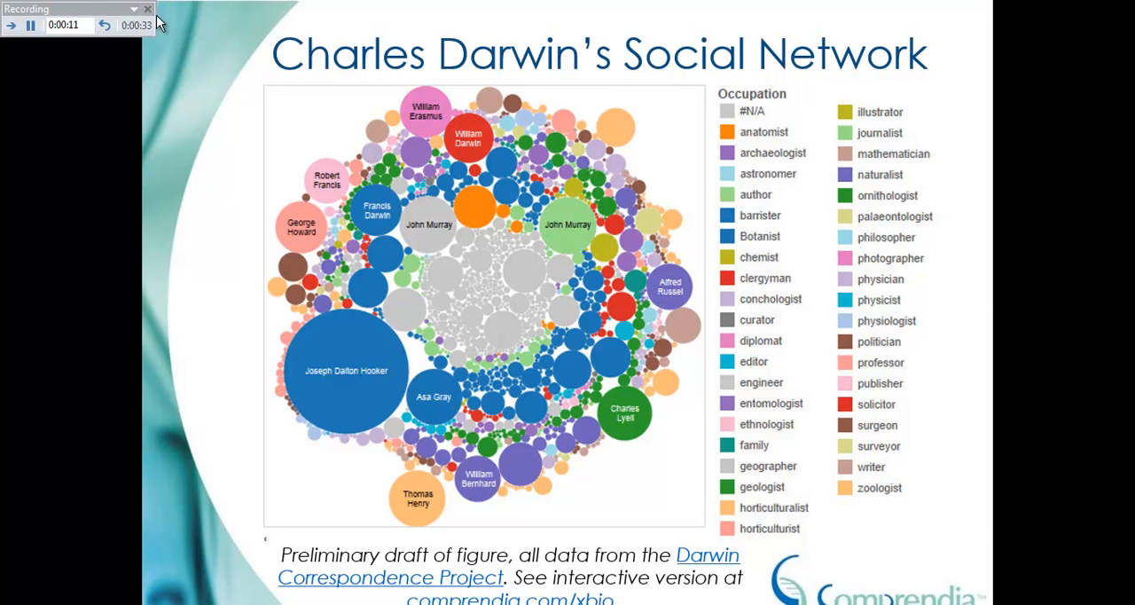
click(147, 8)
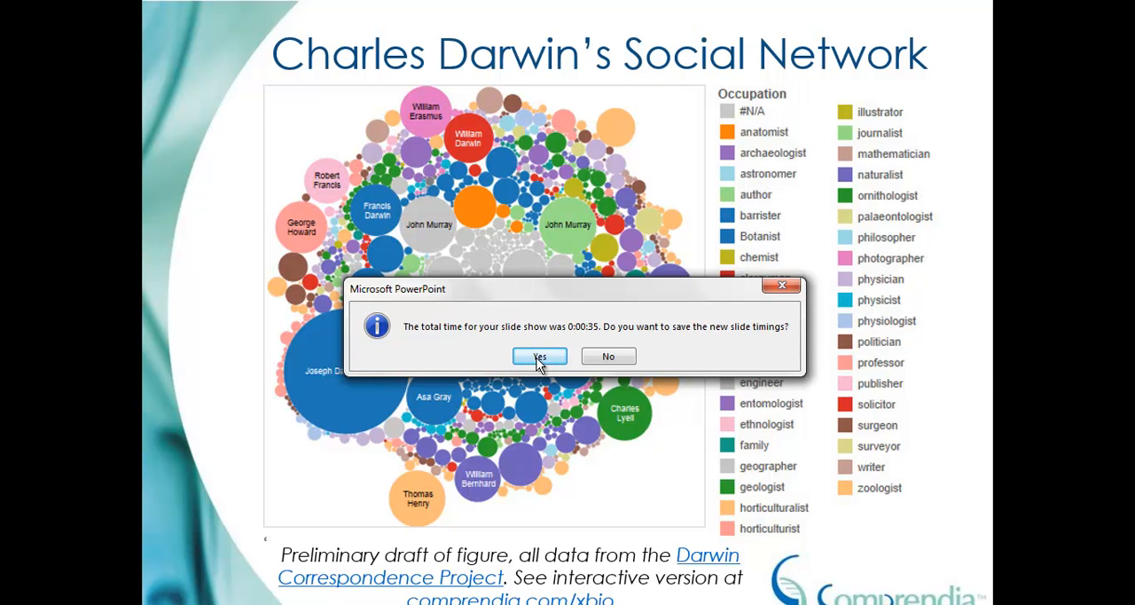
Save the rehearsed timings and verify each slide's After value under Transitions
click(538, 356)
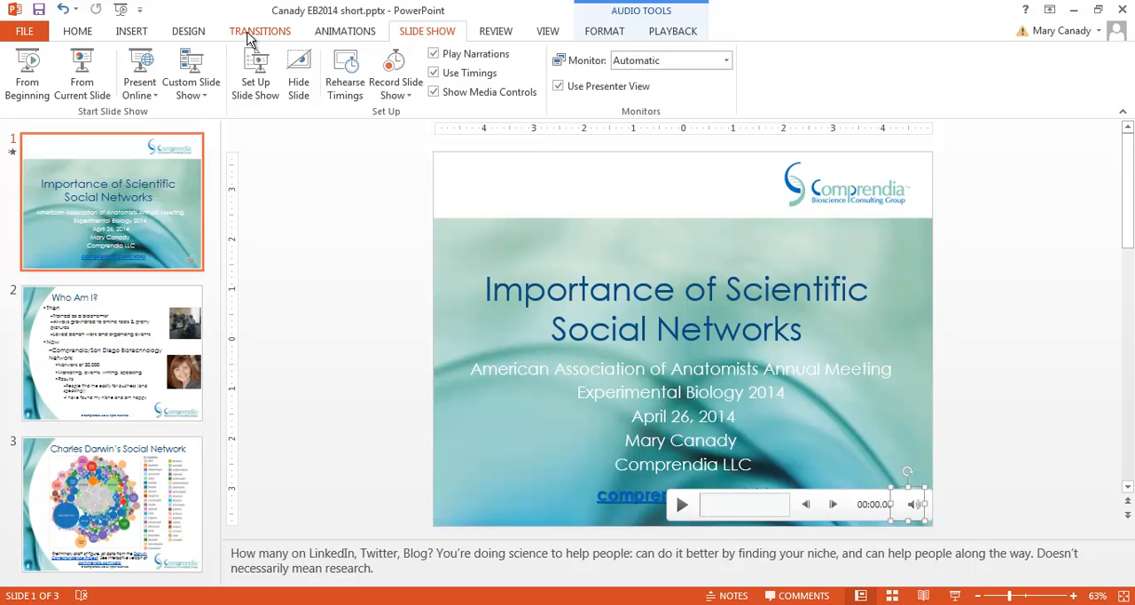
click(260, 30)
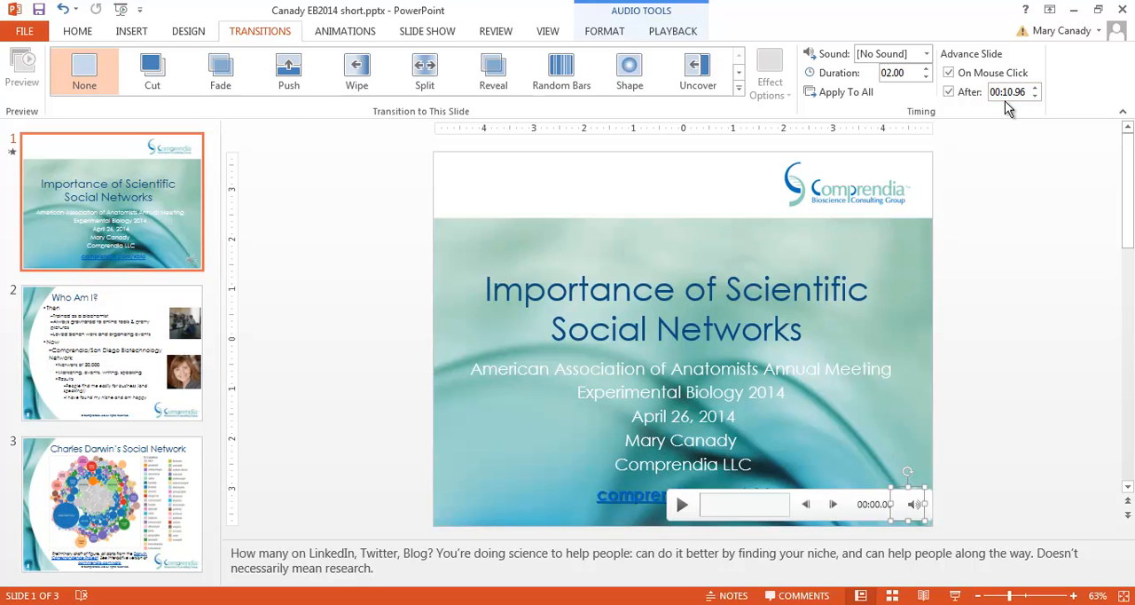
click(111, 352)
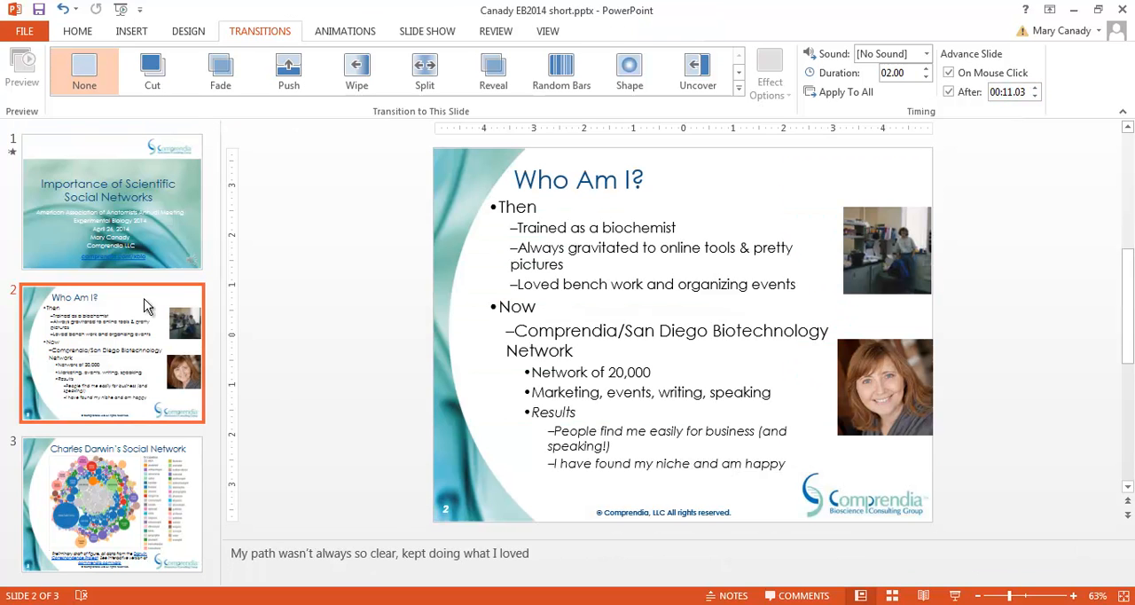
click(111, 504)
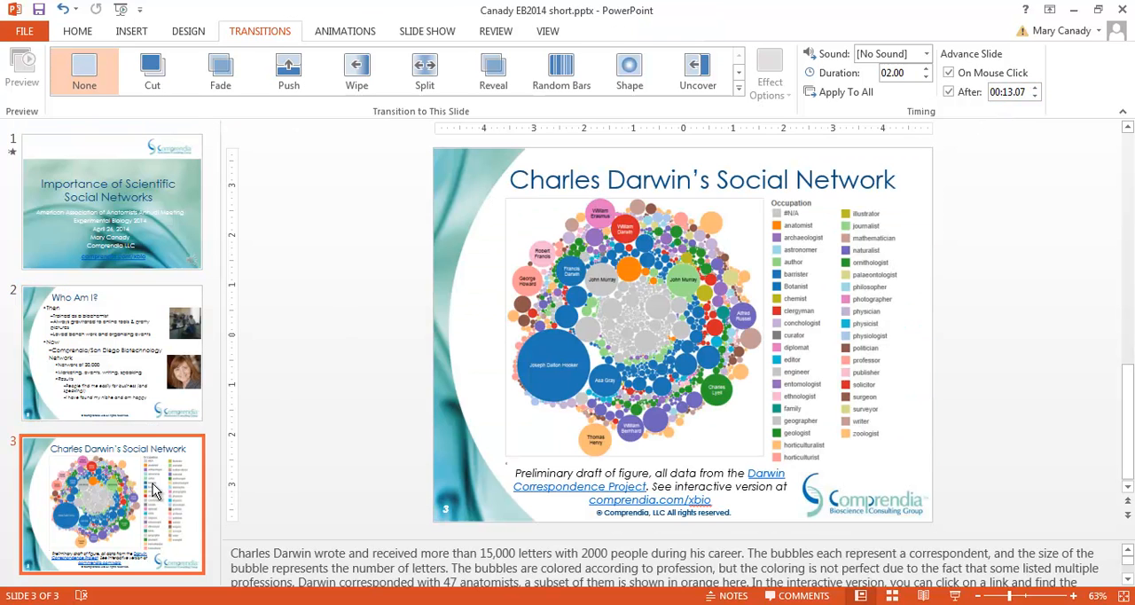
mouse_move(191, 125)
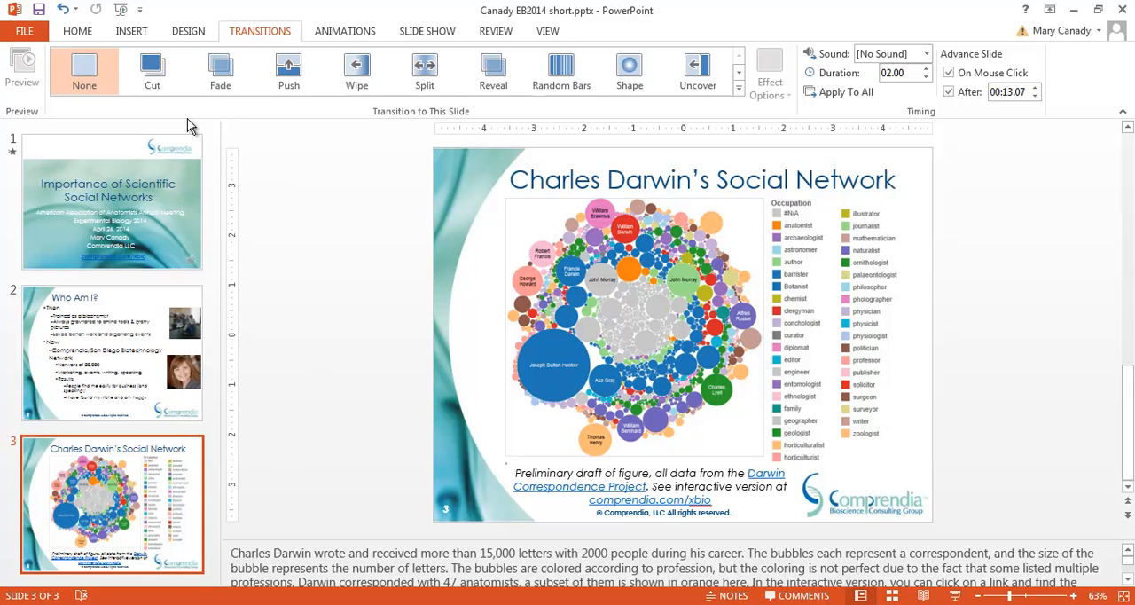
mouse_move(77, 31)
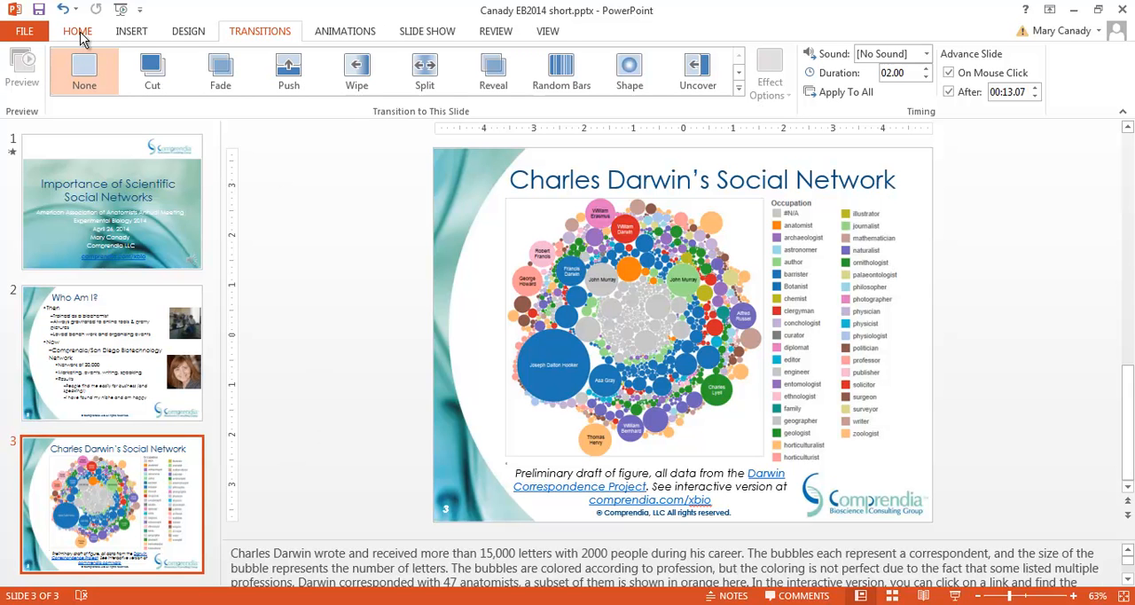
Save the presentation as Canady EB2014 short.mp4 in MPEG-4 Video format
click(77, 31)
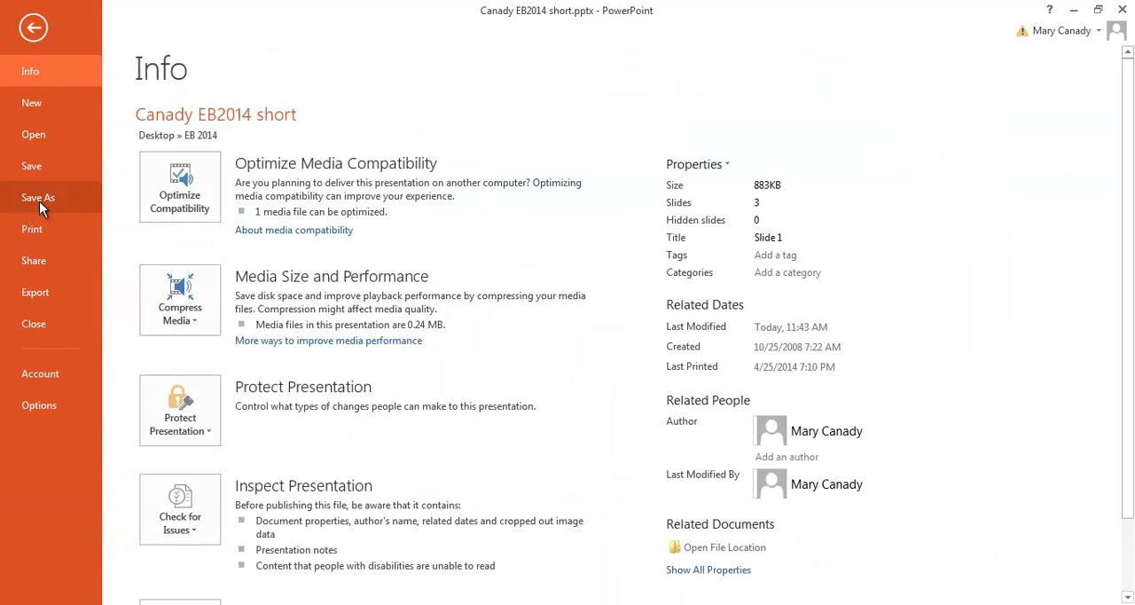
click(38, 197)
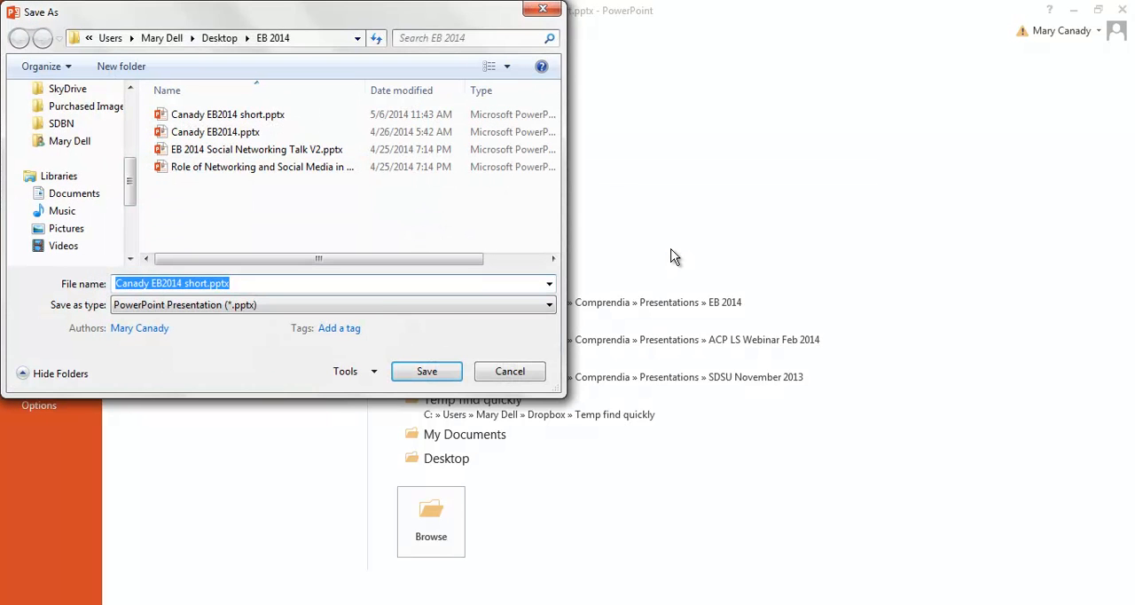
click(546, 304)
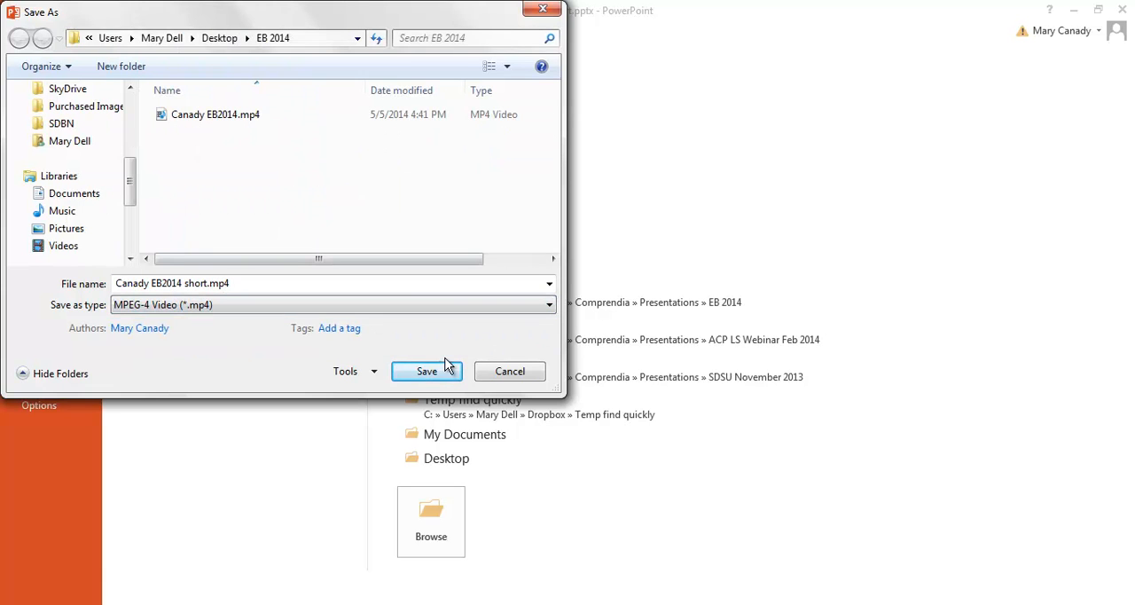
click(427, 370)
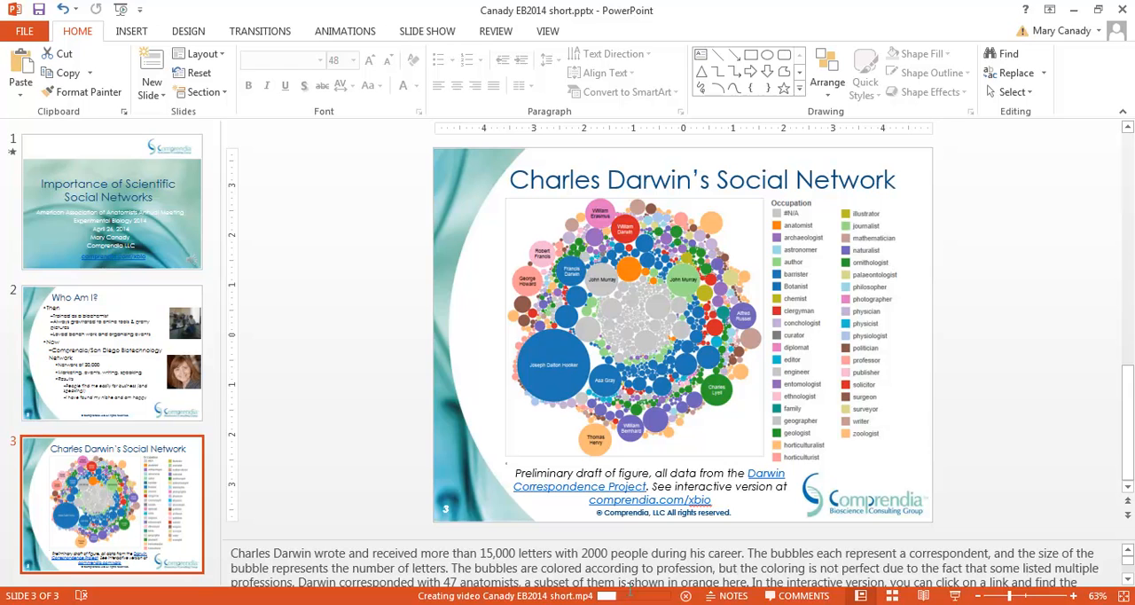
mouse_move(638, 593)
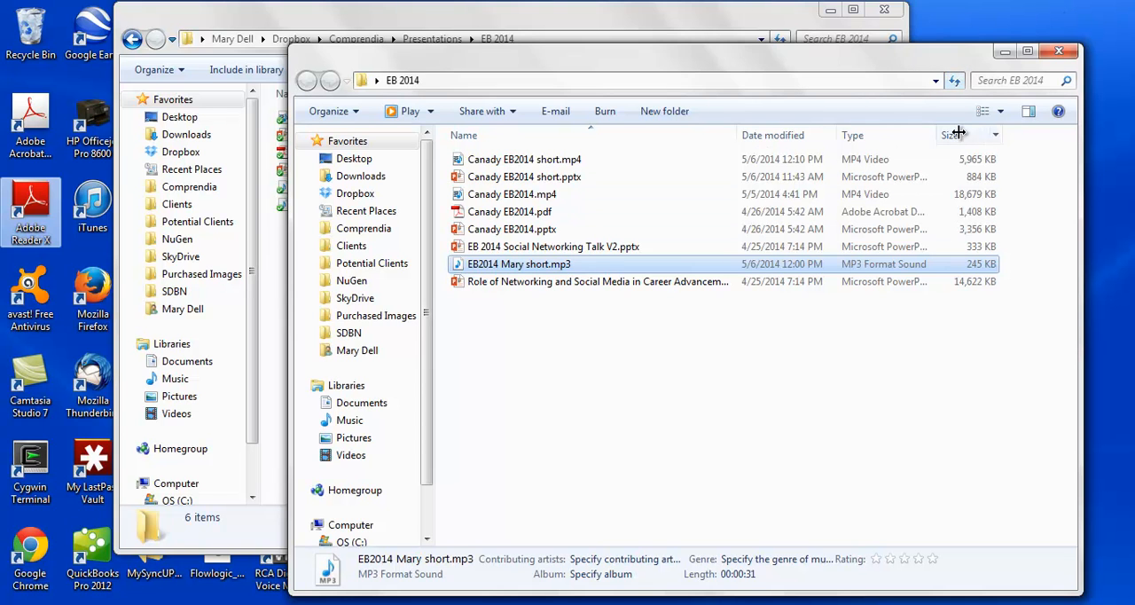
Sort the folder by Date modified and open Canady EB2014 short.mp4
click(772, 135)
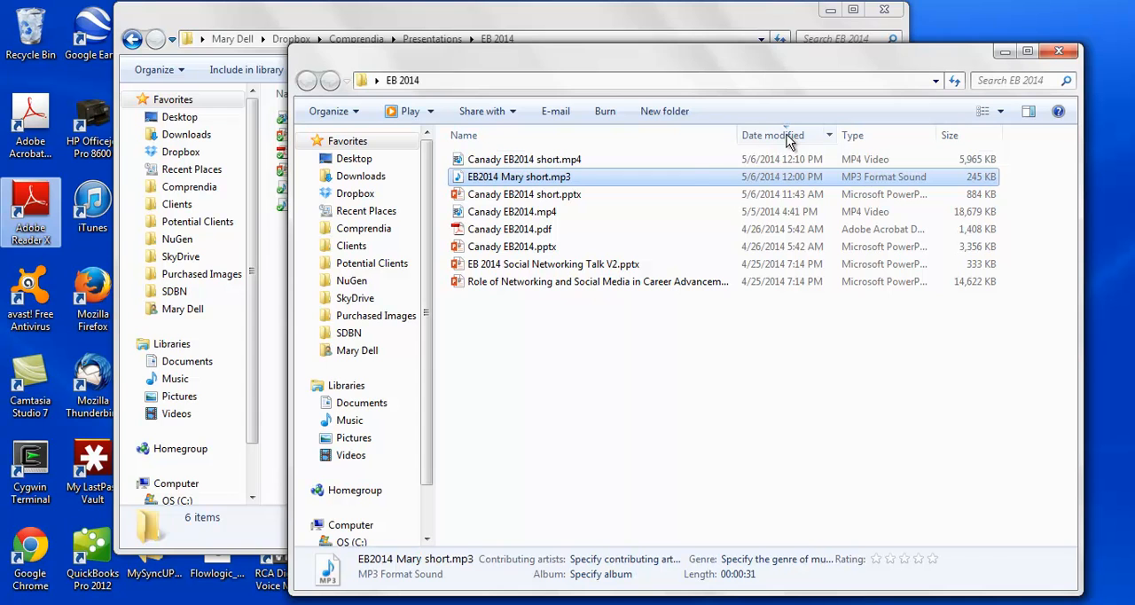
mouse_move(552, 170)
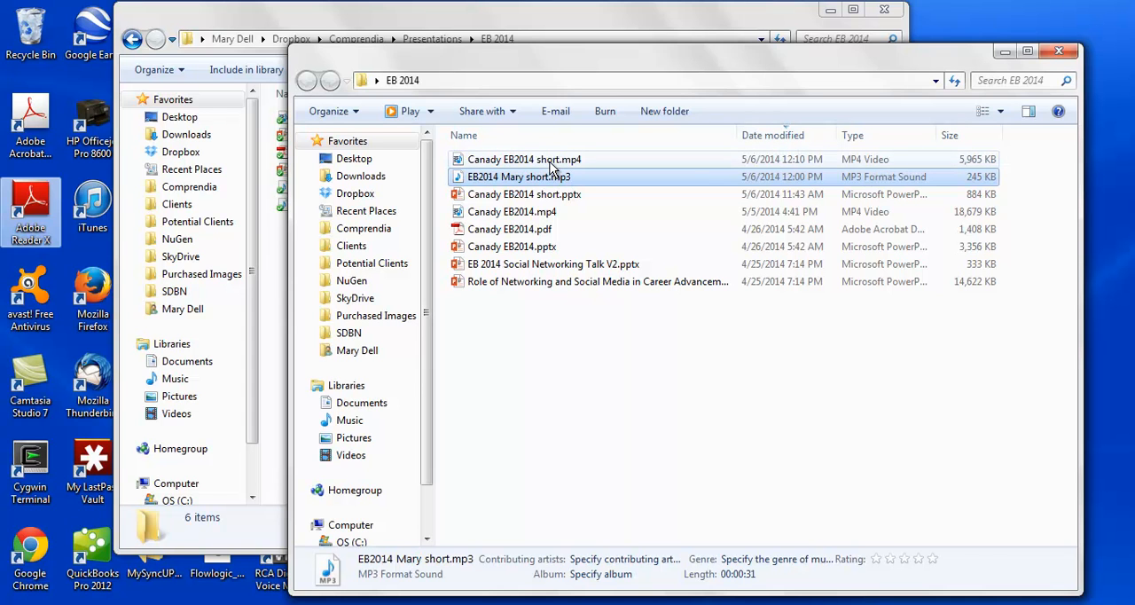
click(524, 159)
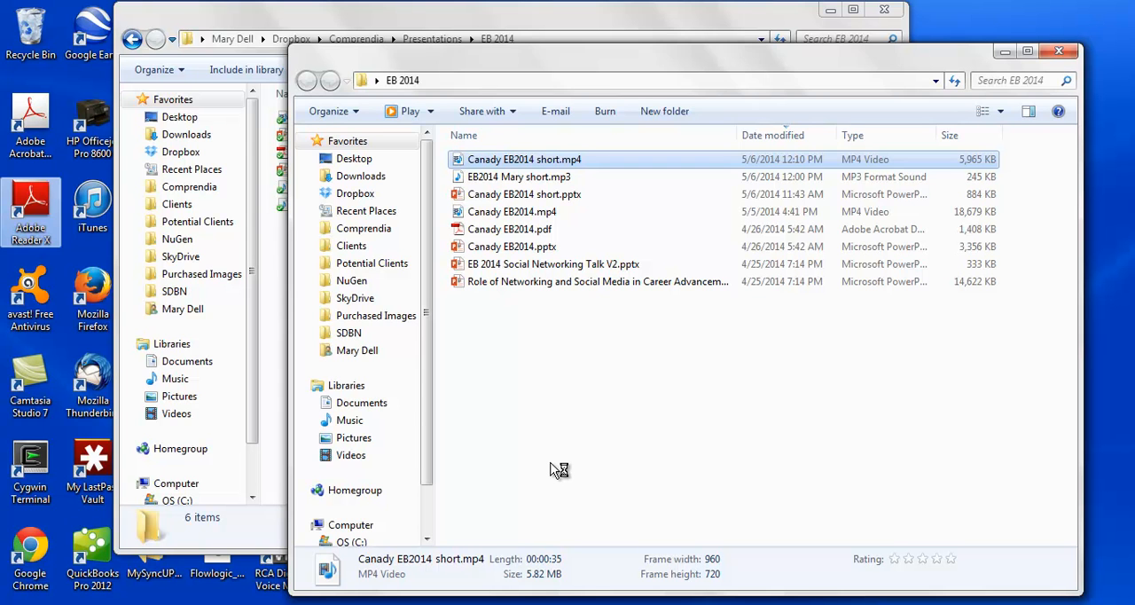
double_click(524, 159)
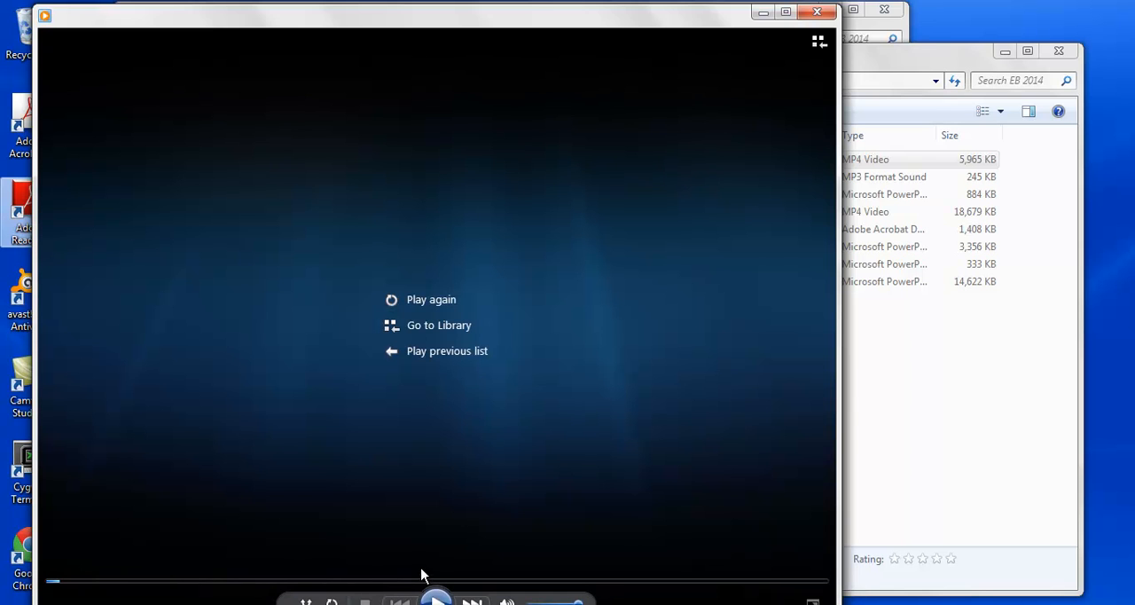
Replay Canady EB2014 short from its title slide in Windows Media Player
click(431, 299)
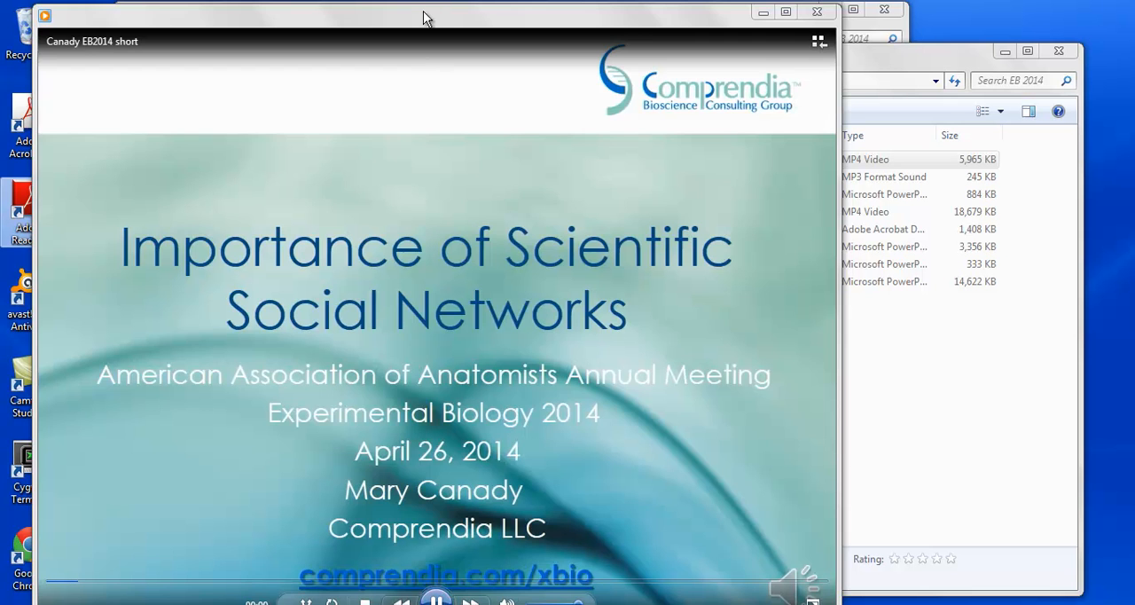